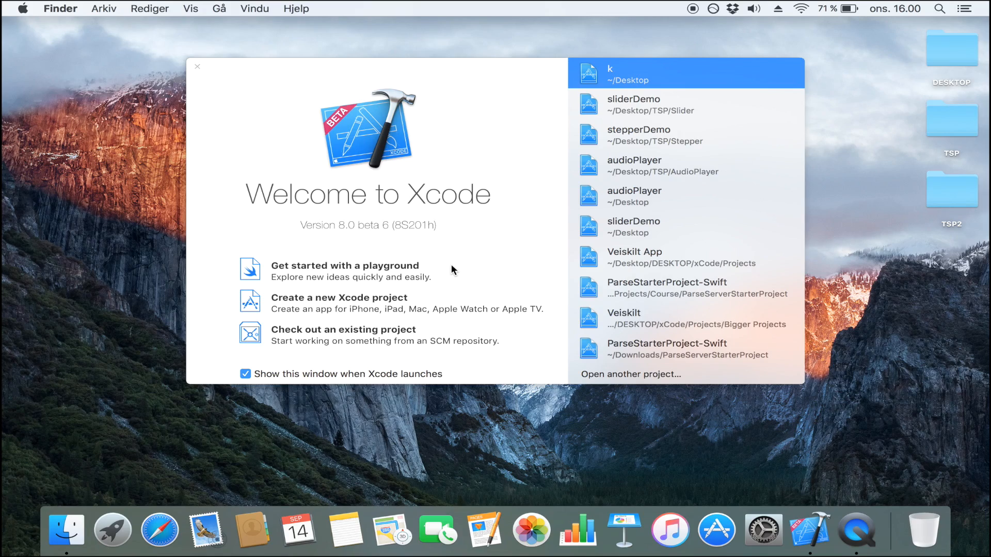
pyautogui.moveTo(409, 293)
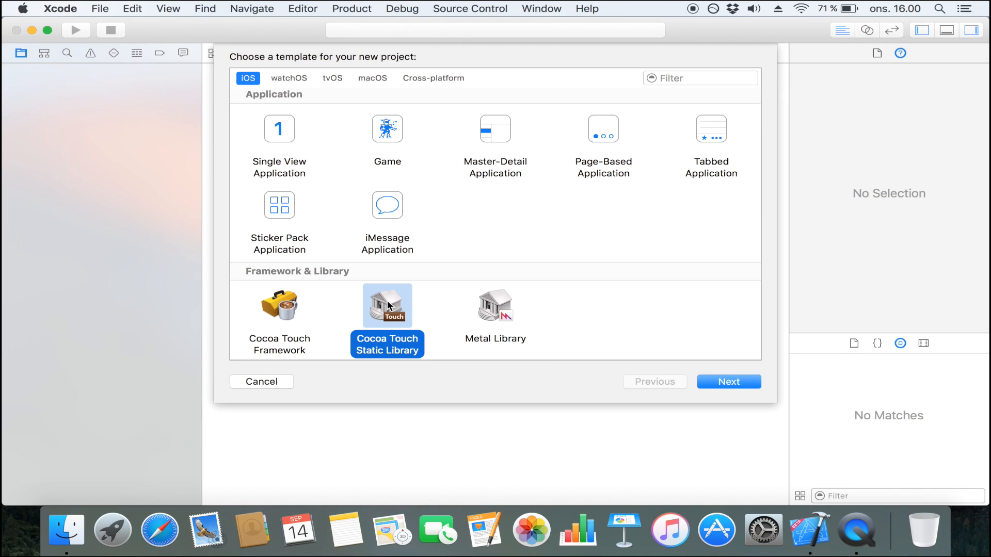
# Create a Single View iOS app project named 'switch' and continue to the save location.
pyautogui.click(279, 129)
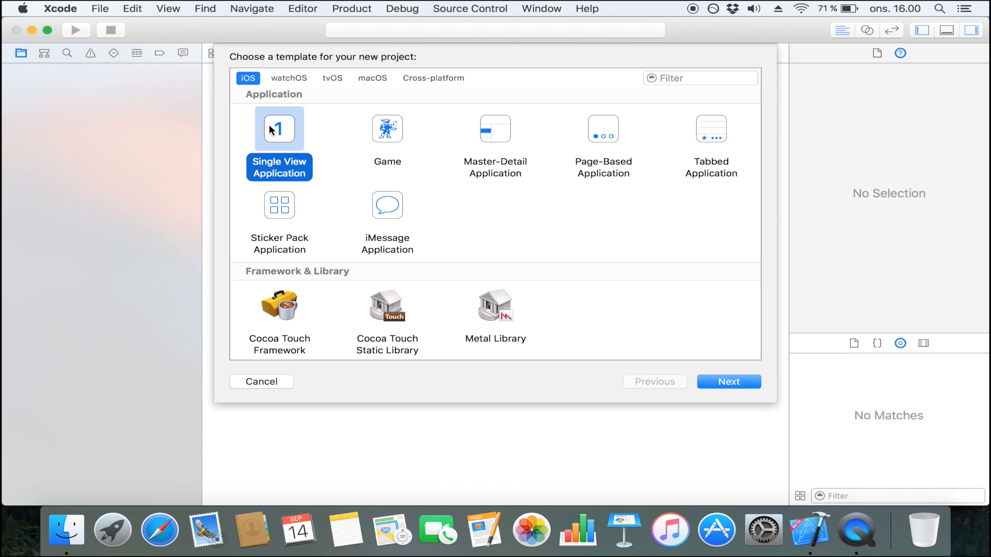
pyautogui.click(728, 382)
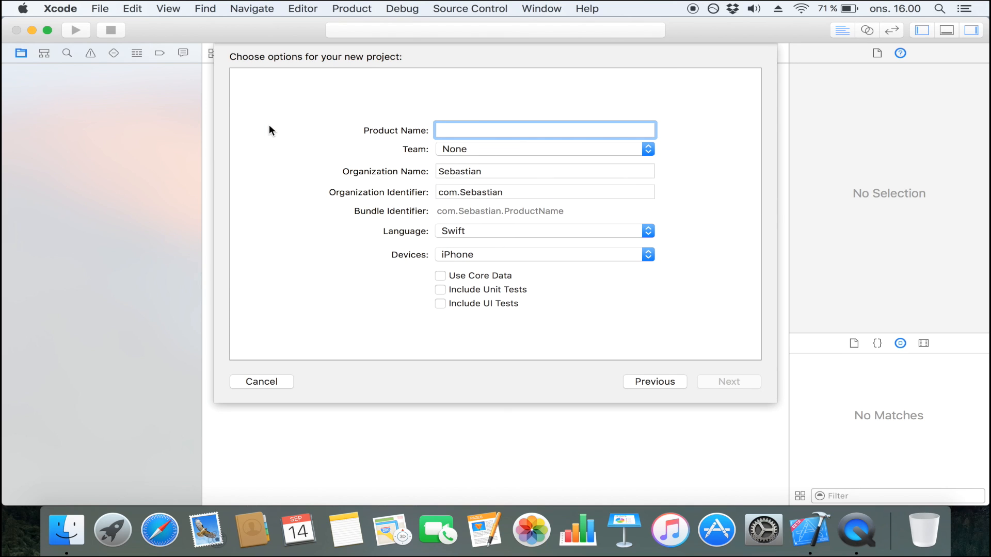
pyautogui.write('swt')
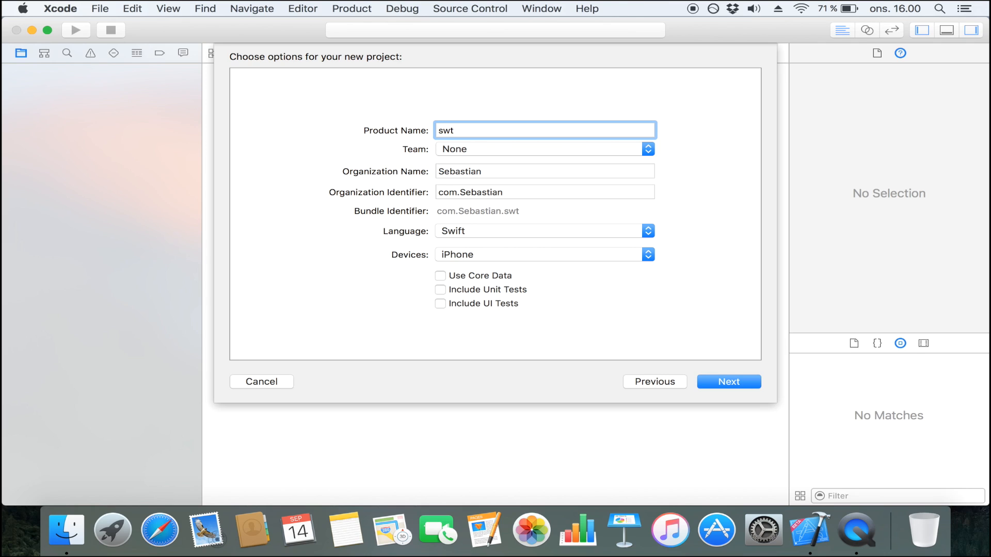
pyautogui.press('Backspace')
pyautogui.write('itch')
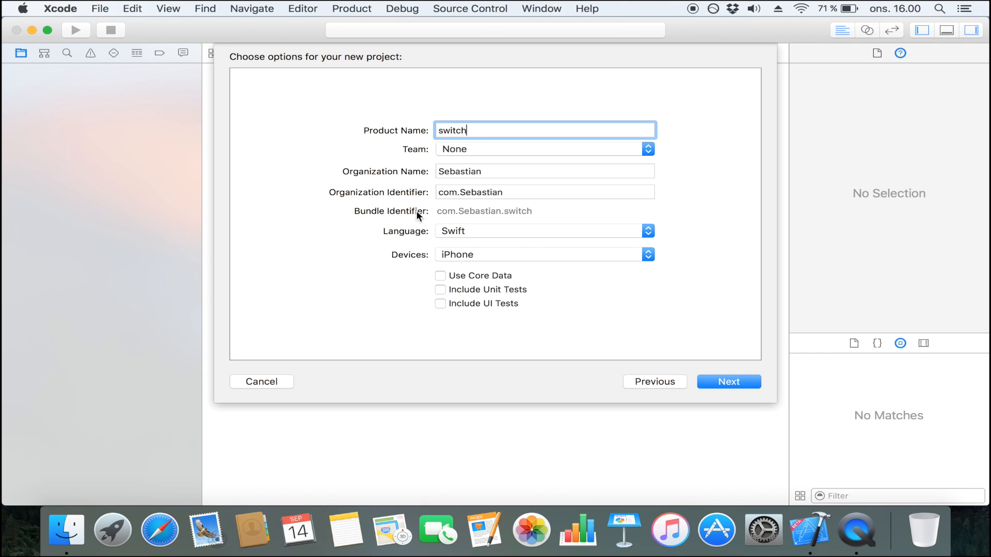
pyautogui.moveTo(464, 231)
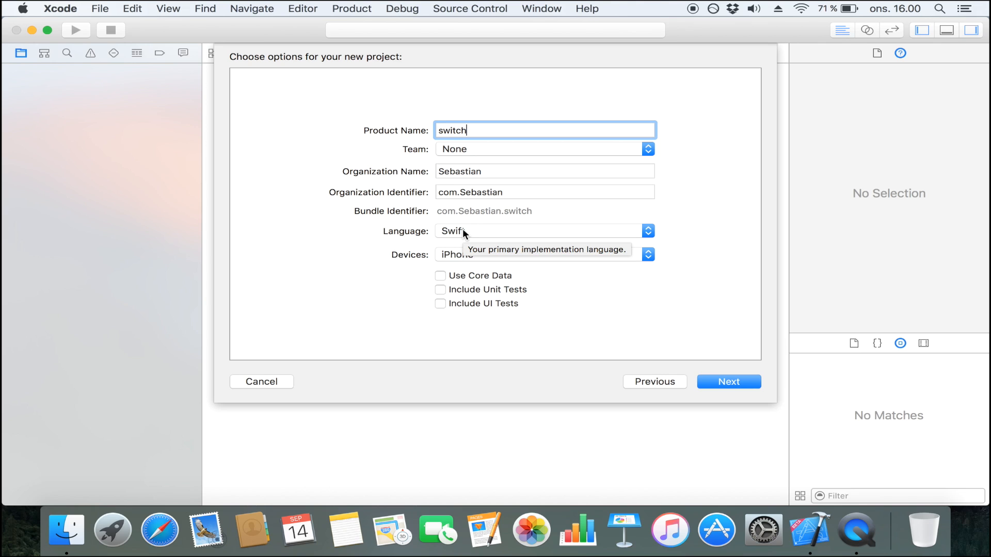
pyautogui.click(728, 382)
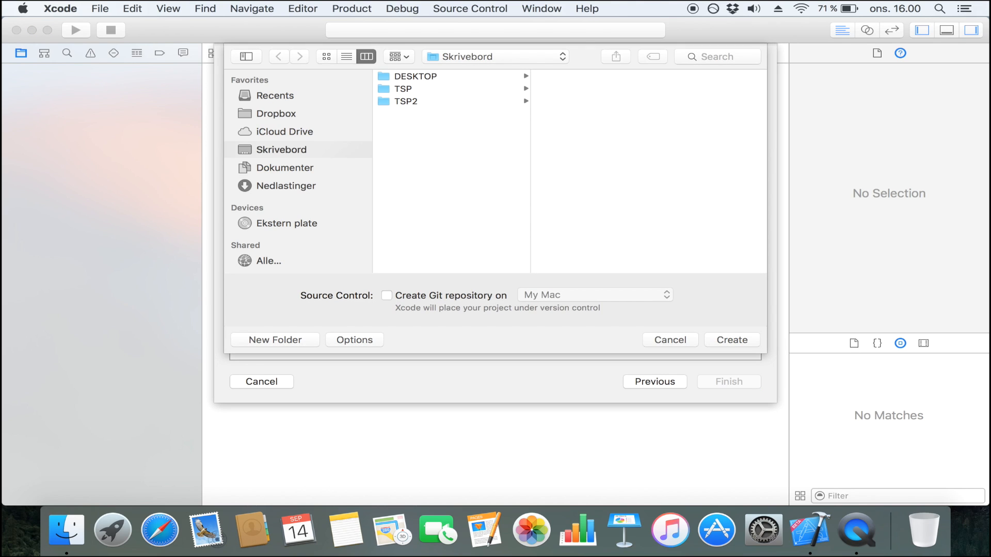
# Save the switch project on the Desktop, make the window full screen, and open Main.storyboard.
pyautogui.click(731, 340)
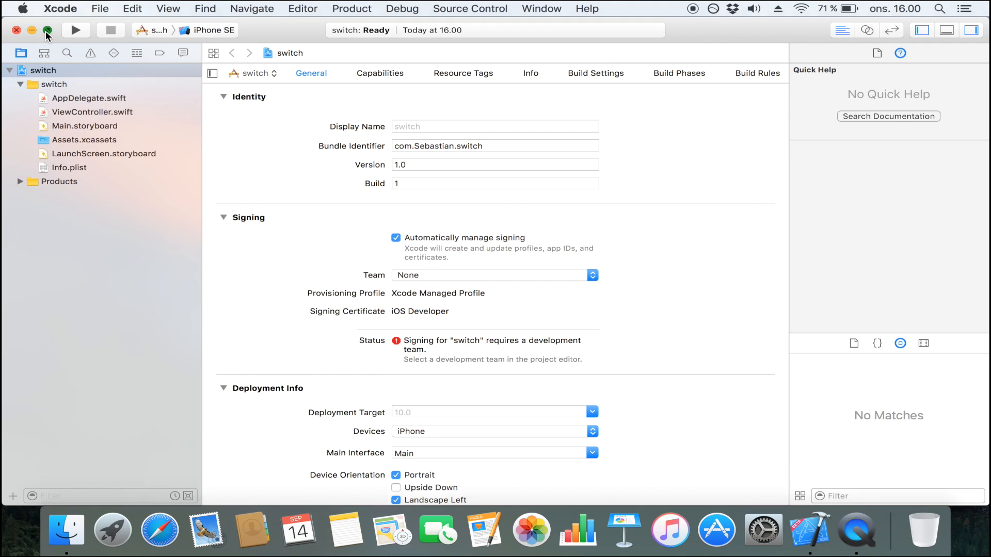
pyautogui.click(85, 112)
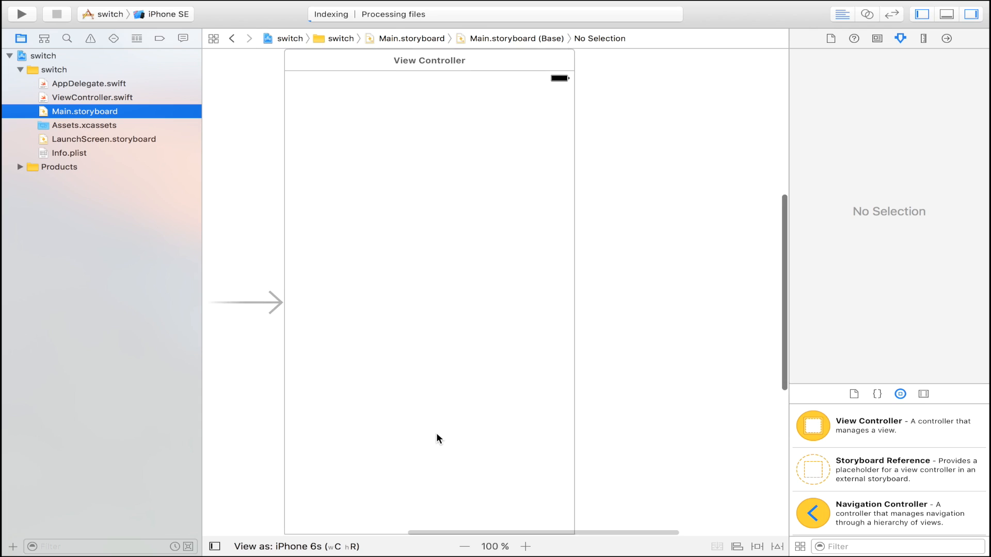
pyautogui.hscroll(3)
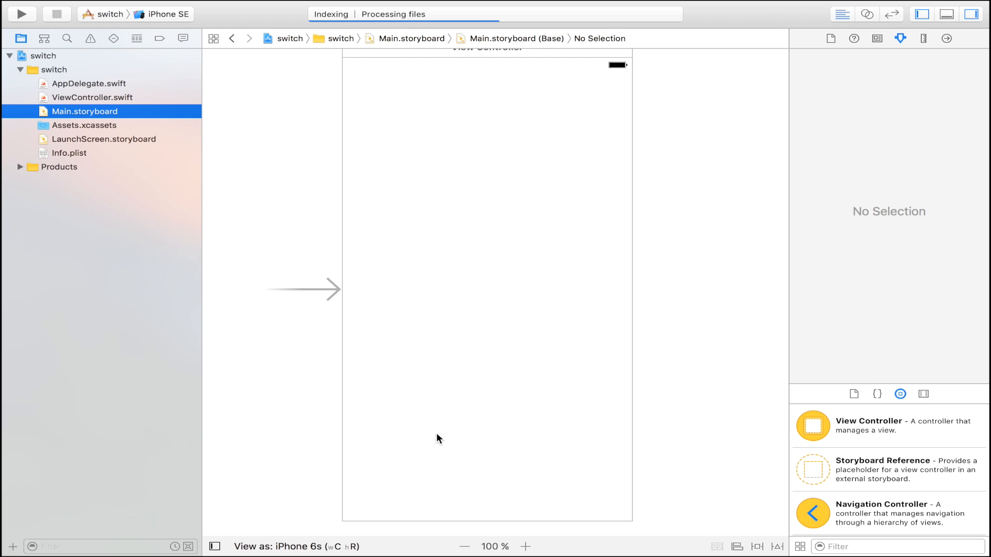
pyautogui.moveTo(818, 536)
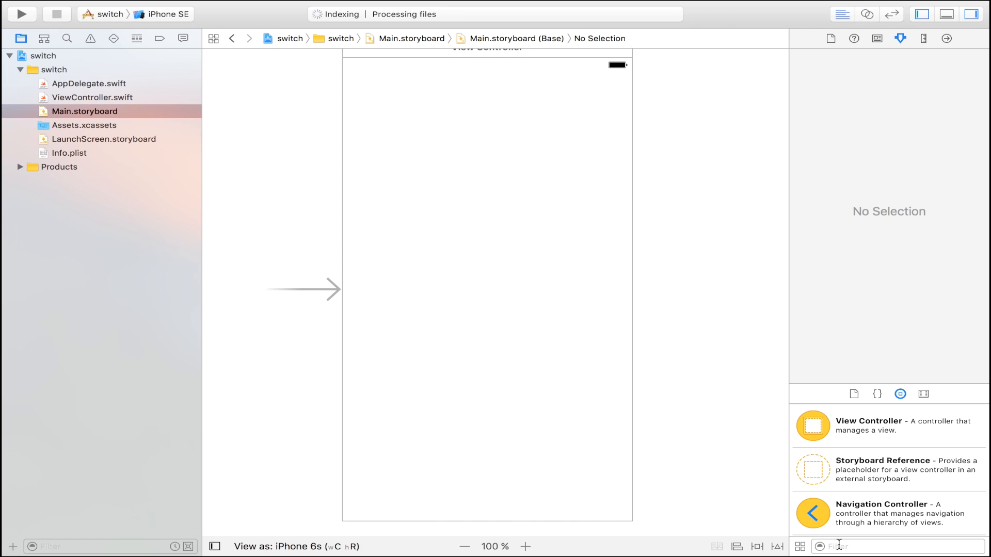
# Add a Label near the top of the view reading 'Do you want Pizza?'.
pyautogui.write('label')
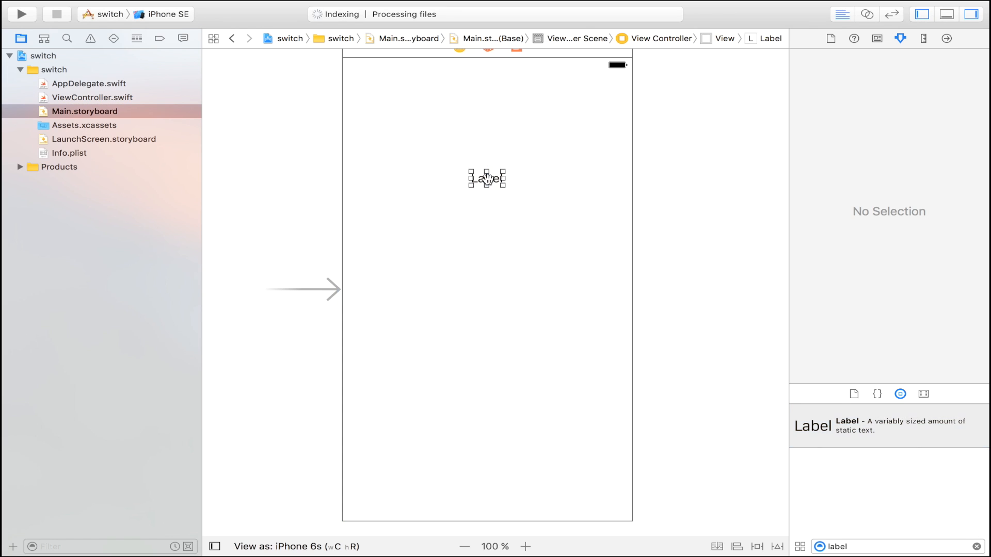
pyautogui.click(486, 178)
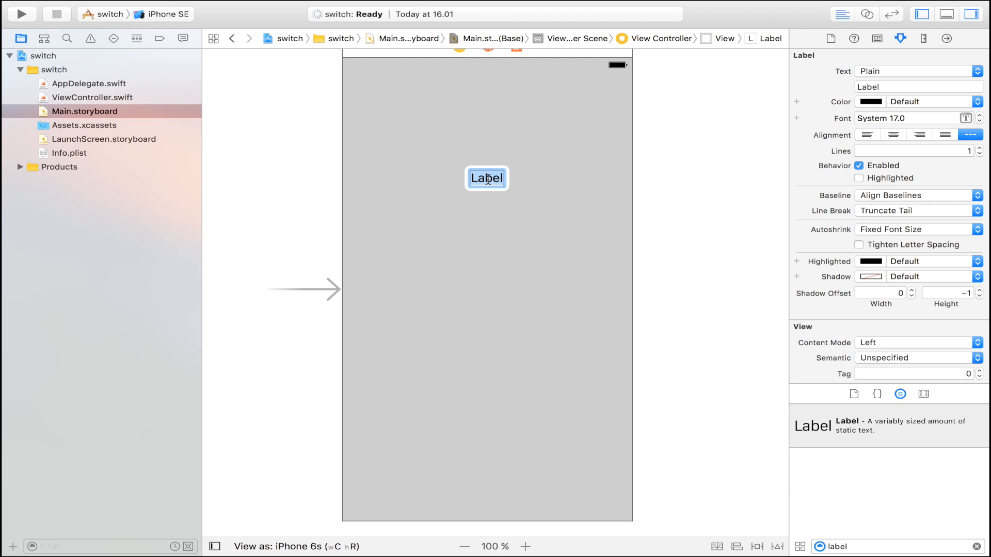
pyautogui.write('Do you want')
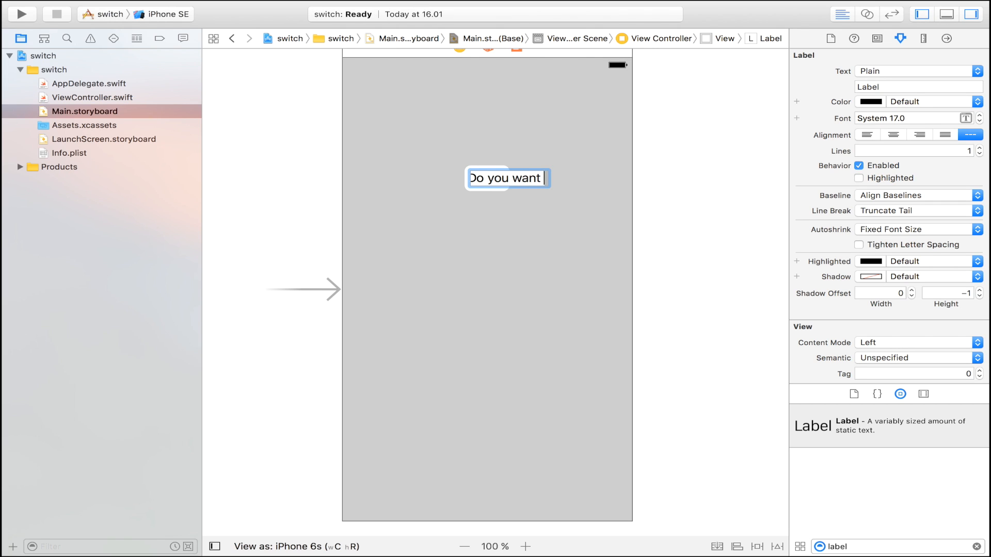
pyautogui.write('Pizza?')
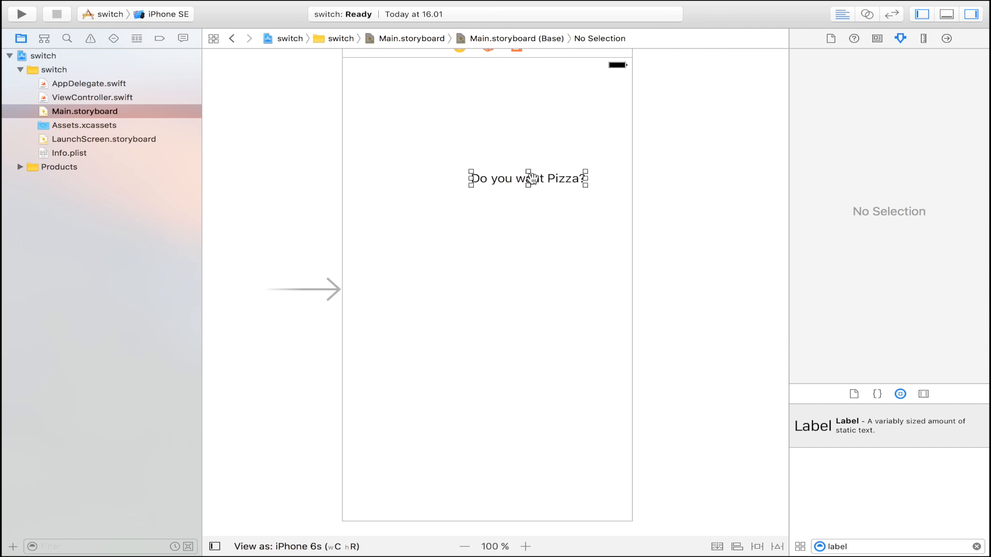
pyautogui.click(527, 178)
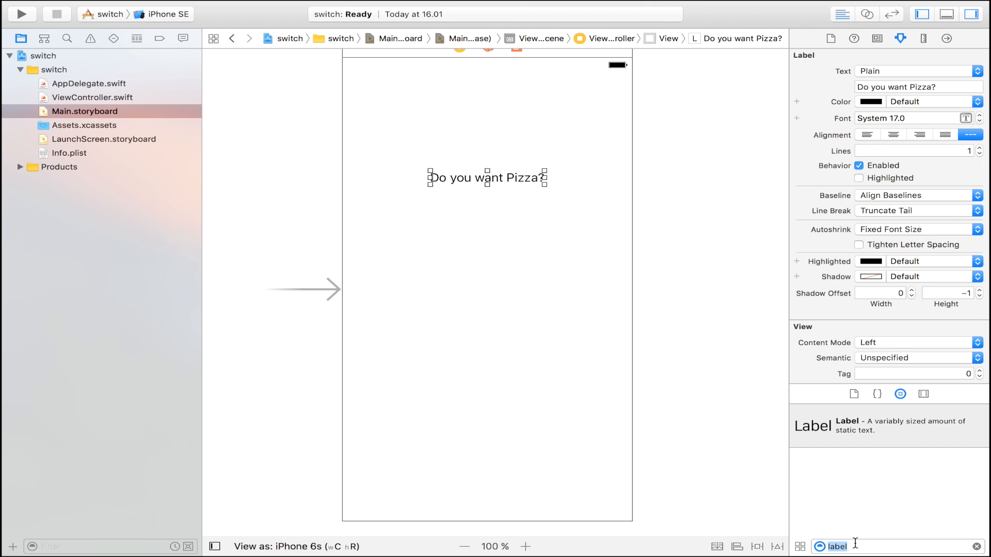
# Place a switch from the Object Library below the question label.
pyautogui.write('swicth')
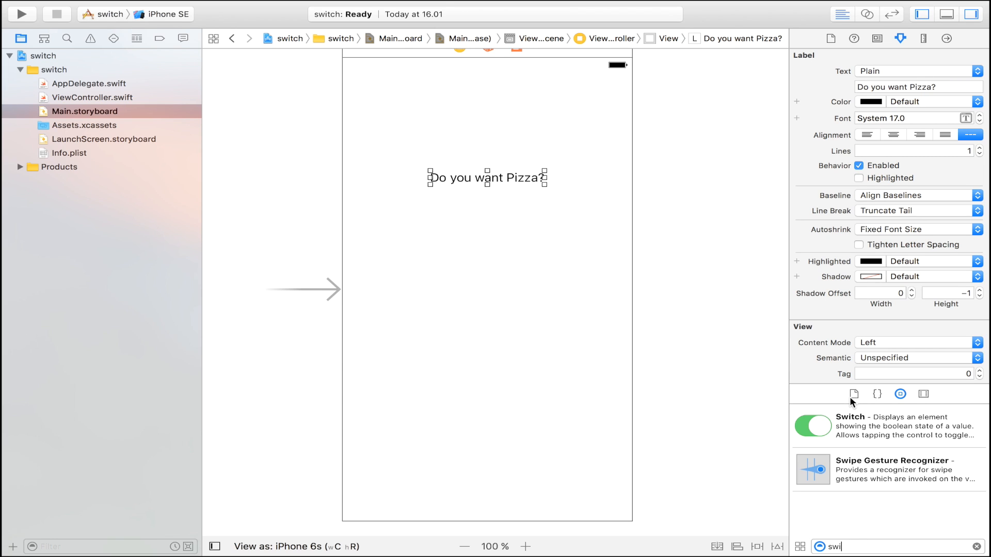
pyautogui.moveTo(813, 426); pyautogui.dragTo(487, 240)
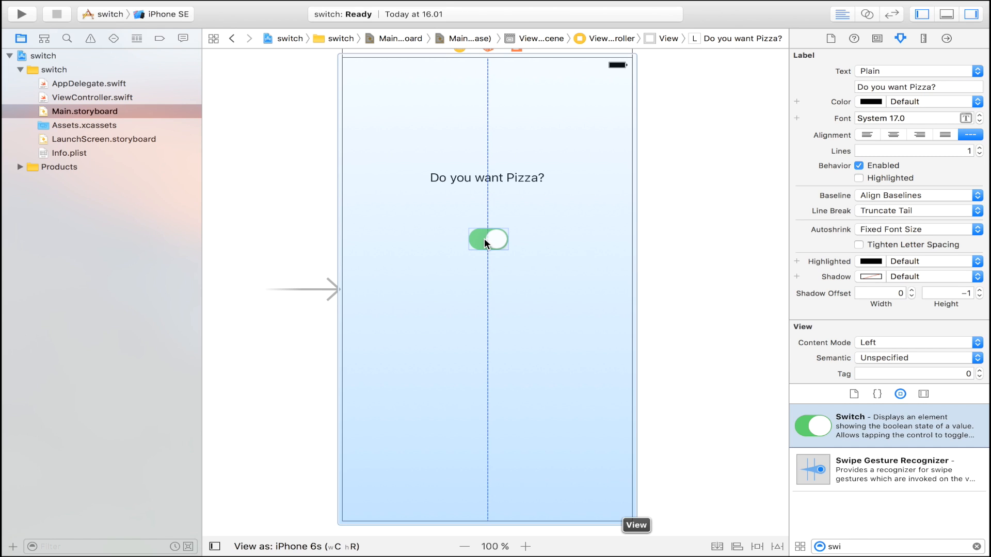
pyautogui.click(487, 178)
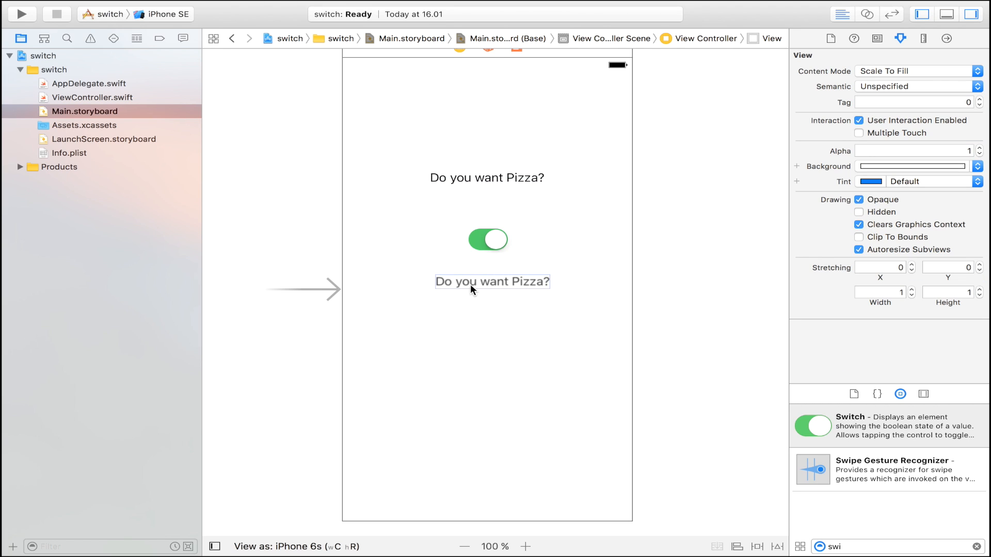
# Change the second label's text to 'YES! I want pizza!'.
pyautogui.click(491, 282)
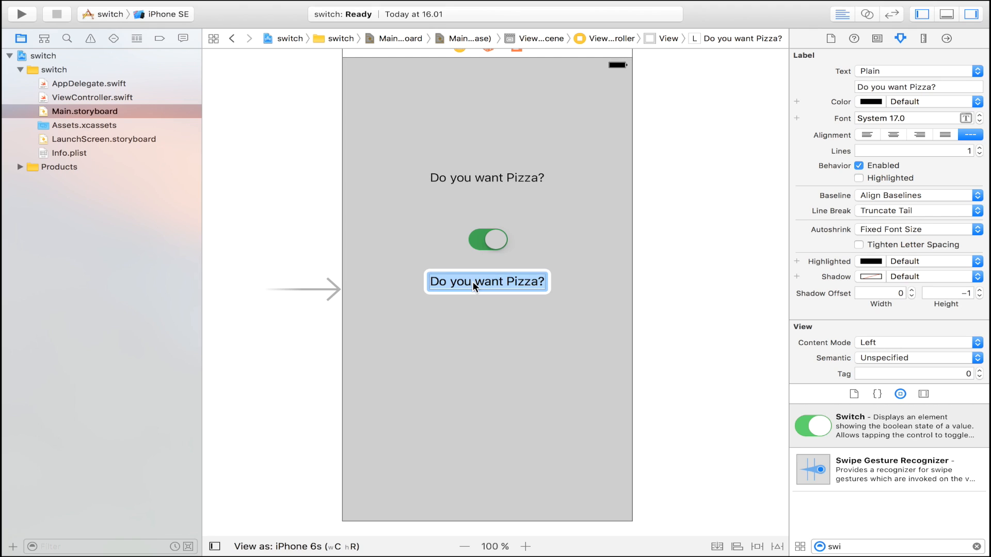
pyautogui.write('YES!')
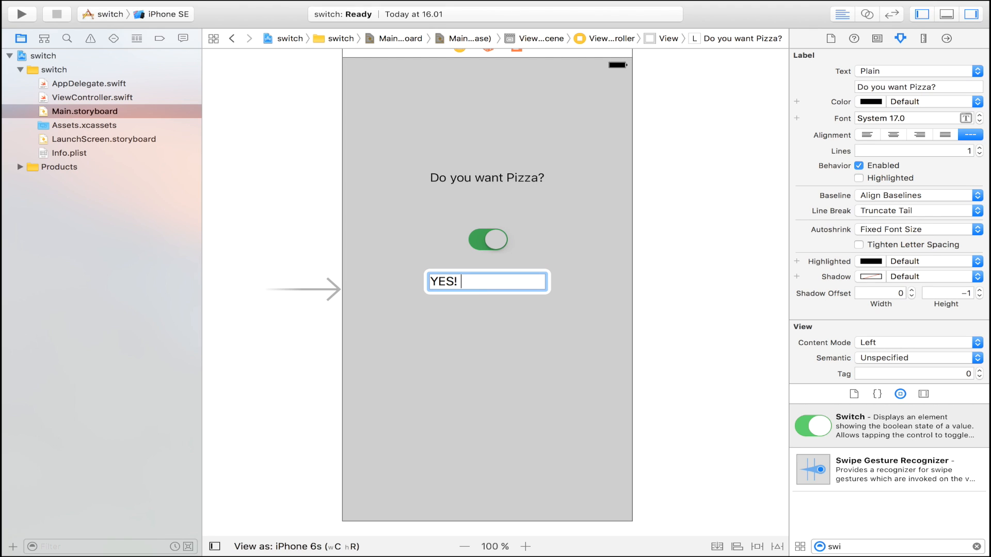
pyautogui.write('I want')
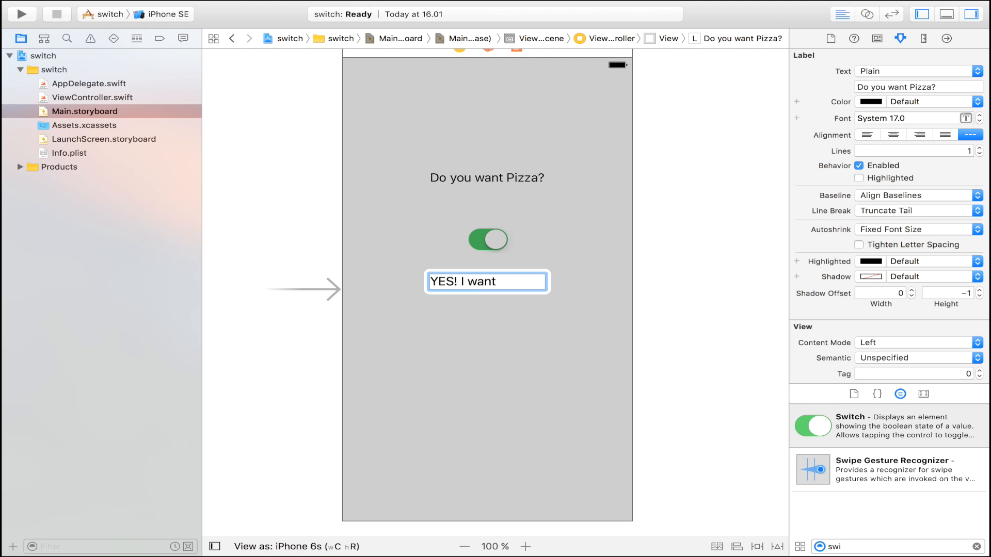
pyautogui.write('pizza!')
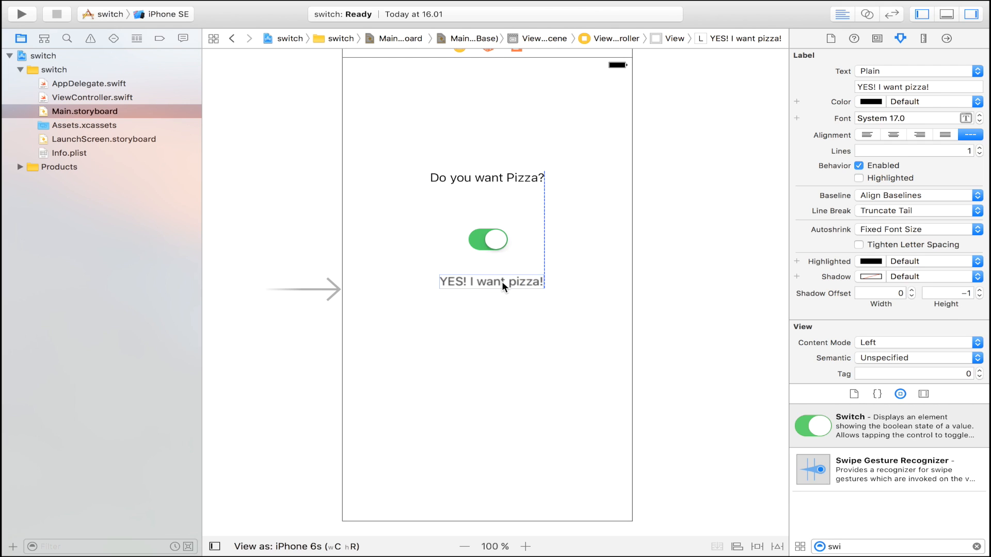
# Select the switch and hide the Navigator and Utilities side panels.
pyautogui.click(487, 239)
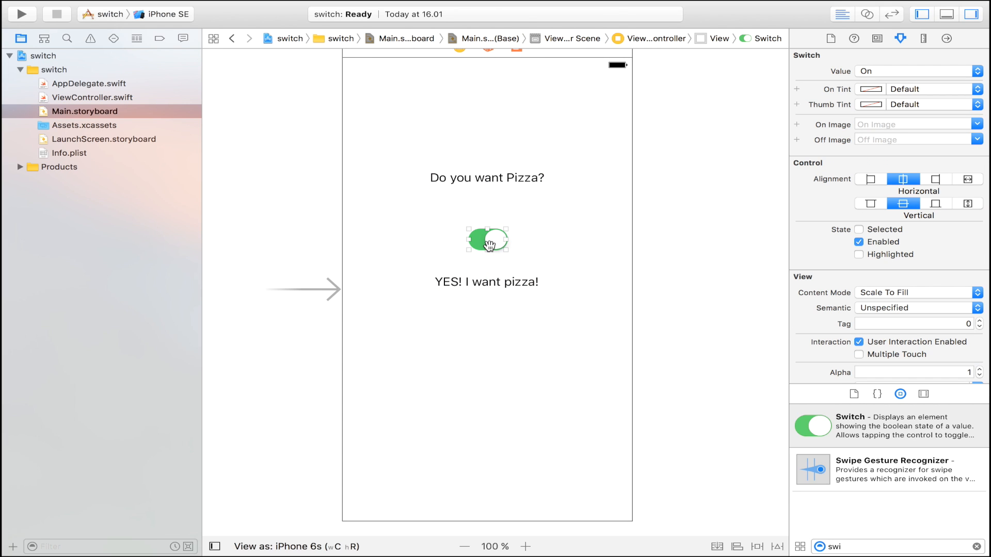
pyautogui.moveTo(495, 260)
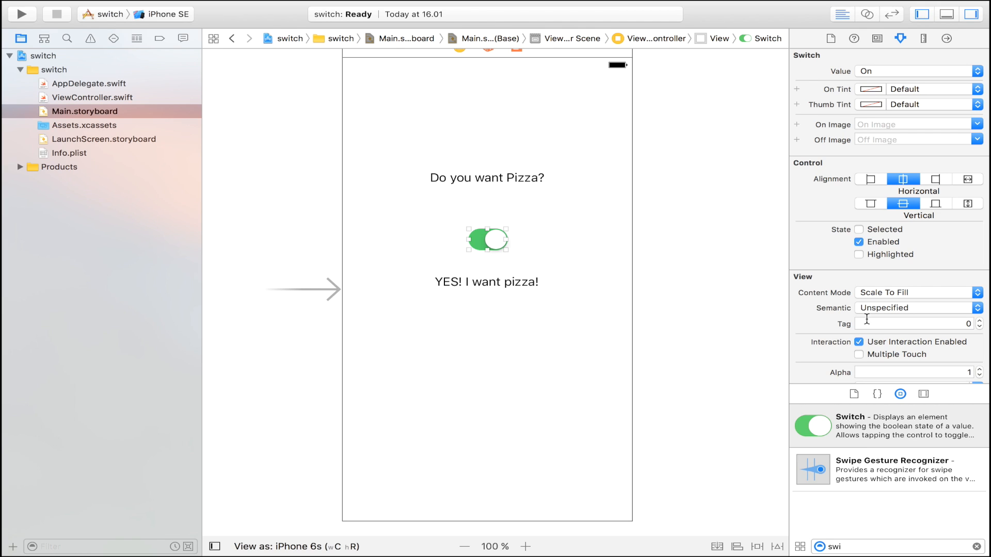
pyautogui.click(920, 14)
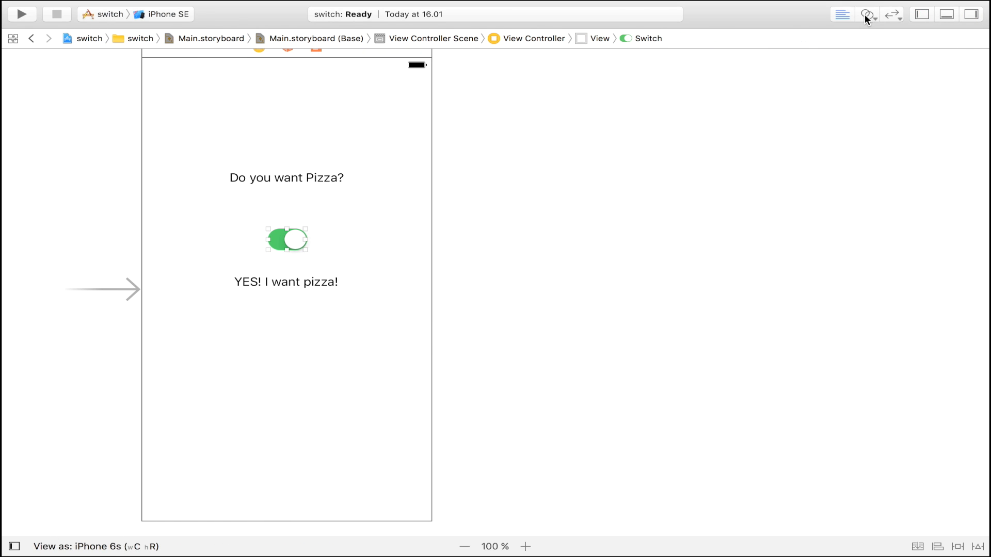
# Open the Assistant Editor and connect the 'YES! I want pizza!' label as outlet 'output'.
pyautogui.click(867, 14)
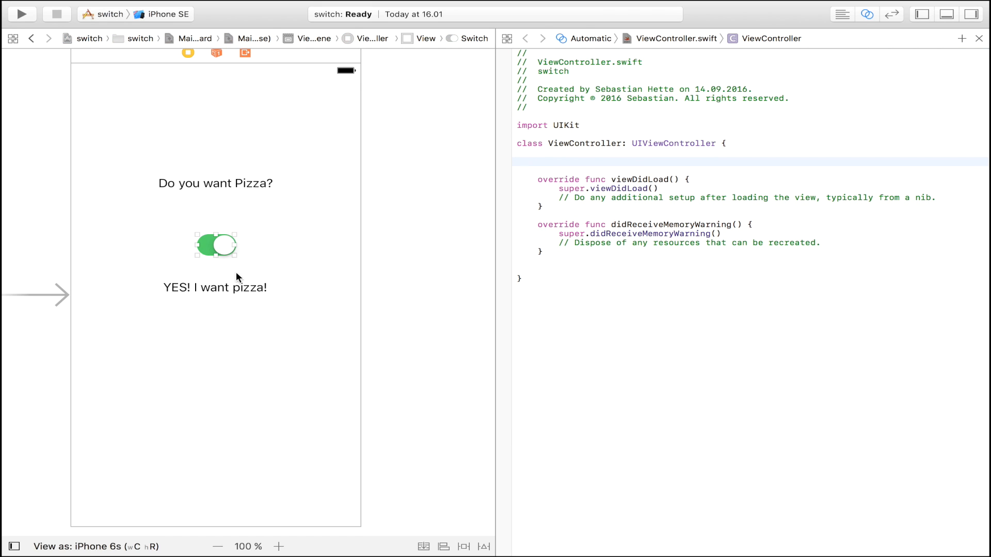
pyautogui.click(215, 287)
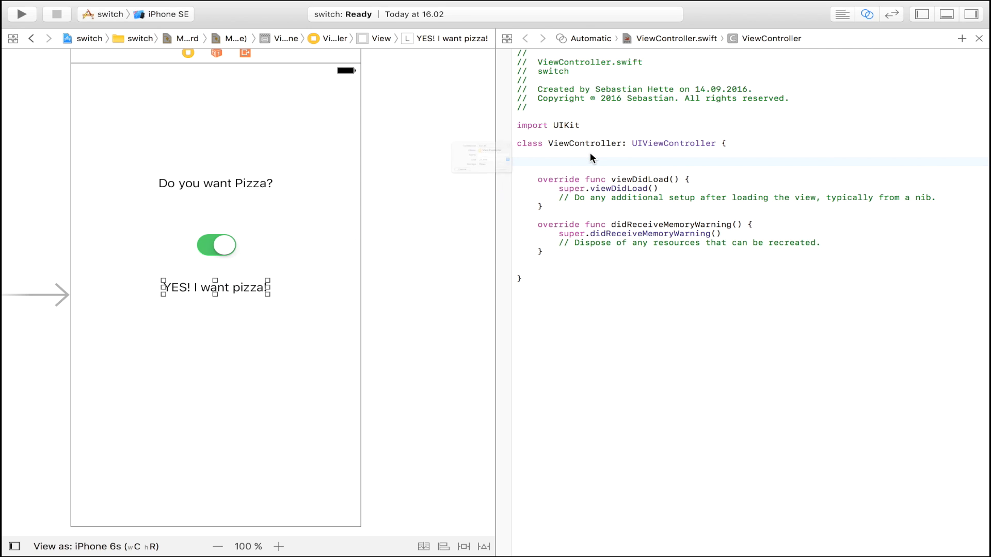
pyautogui.write('outpu')
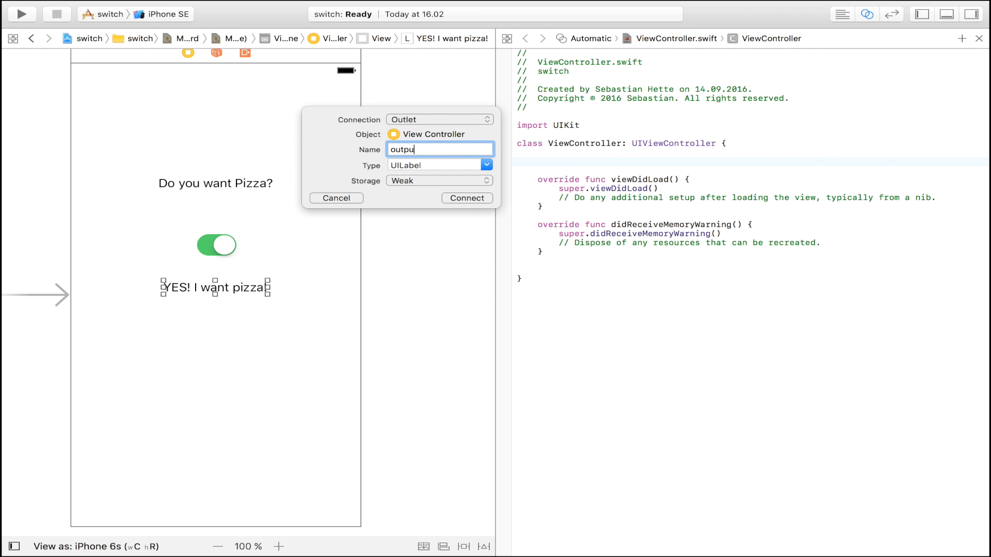
pyautogui.write('t')
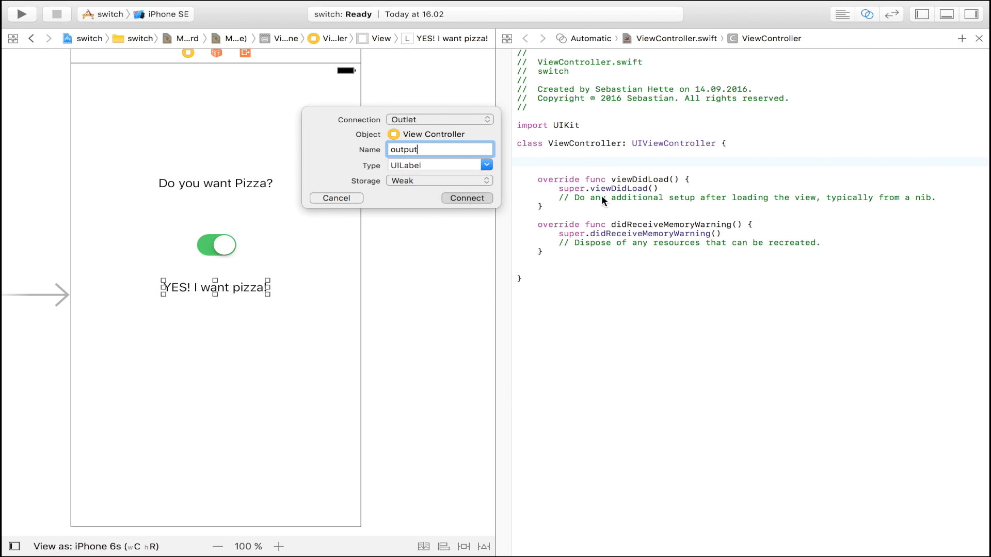
pyautogui.click(467, 198)
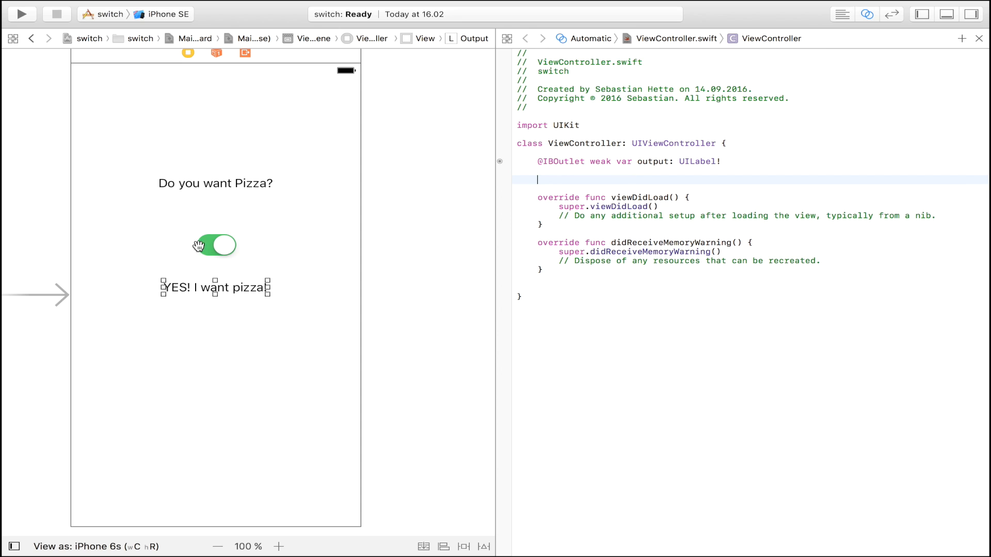
# Connect the switch as an Action named 'switch' with sender type UISwitch.
pyautogui.moveTo(215, 246); pyautogui.dragTo(507, 199)
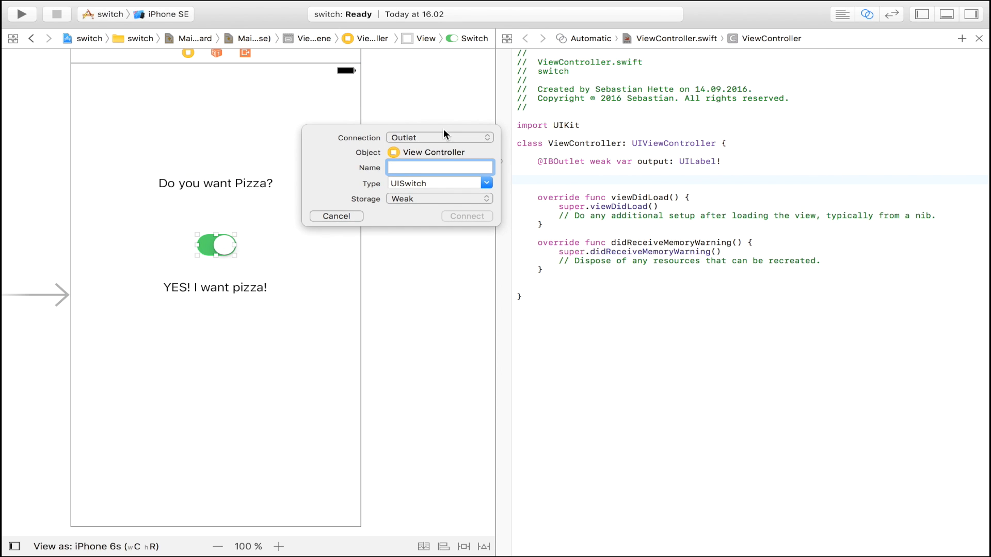
pyautogui.click(439, 137)
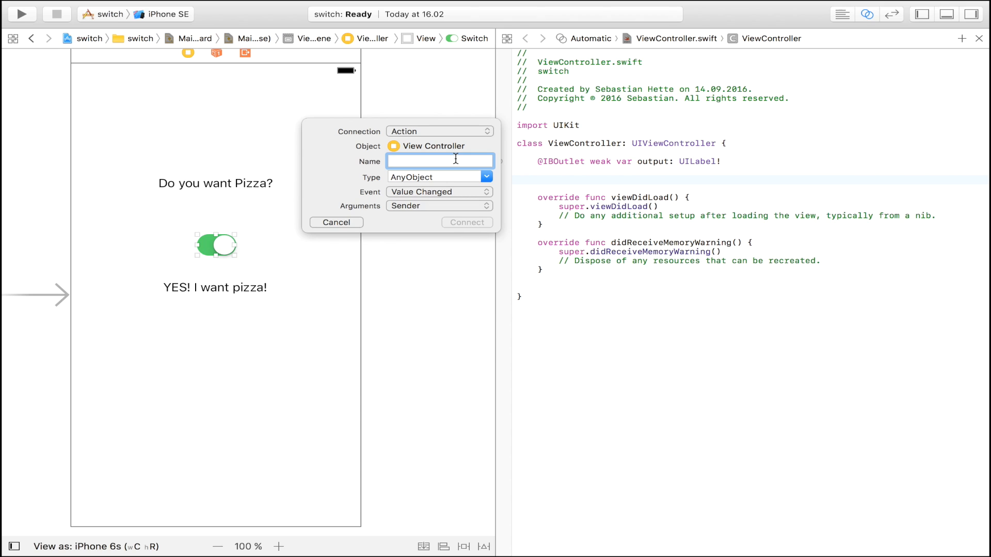
pyautogui.write('s')
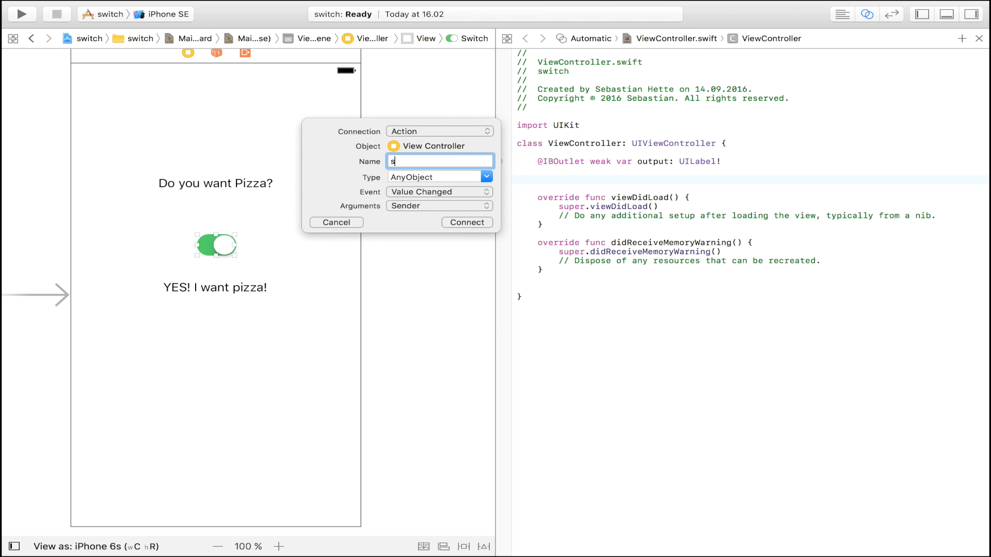
pyautogui.write('witch')
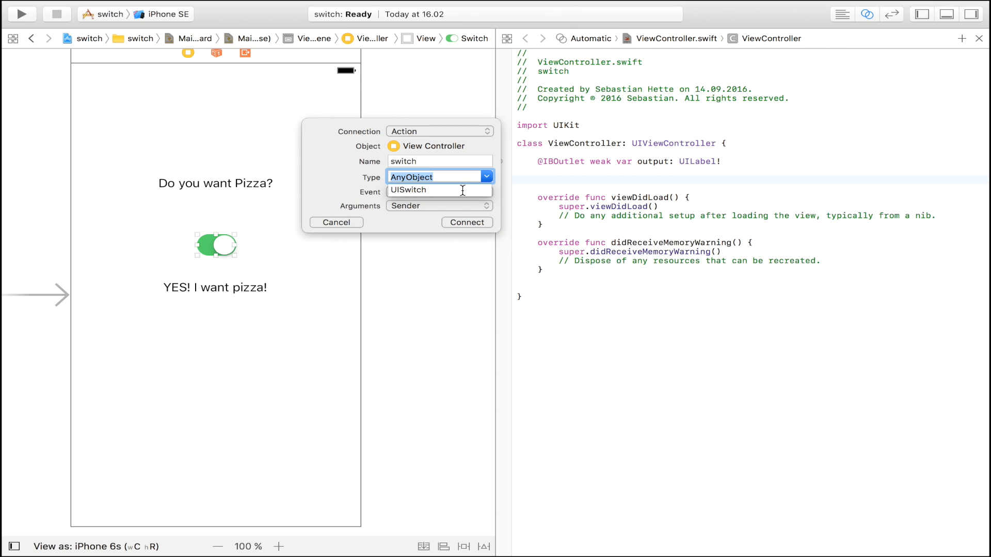
pyautogui.click(438, 176)
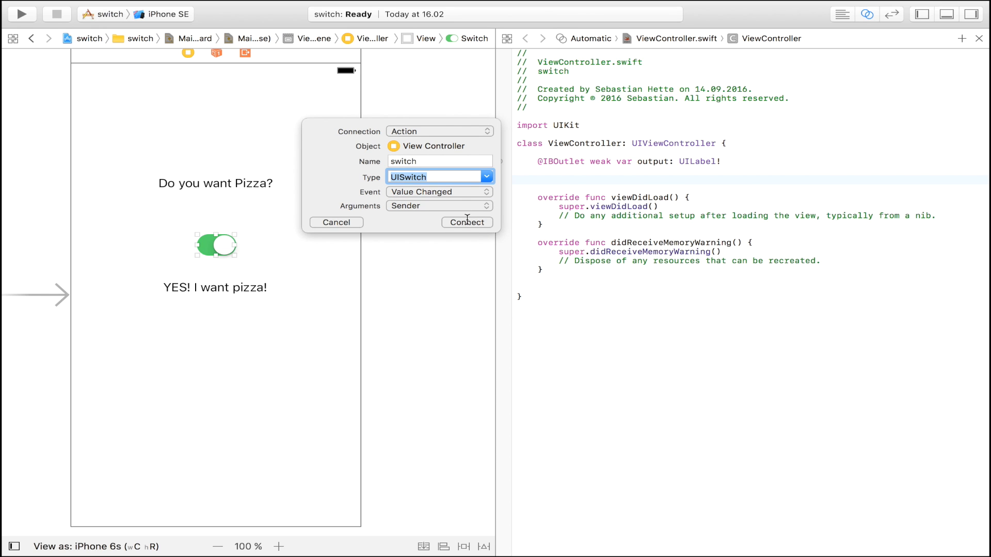
pyautogui.click(467, 223)
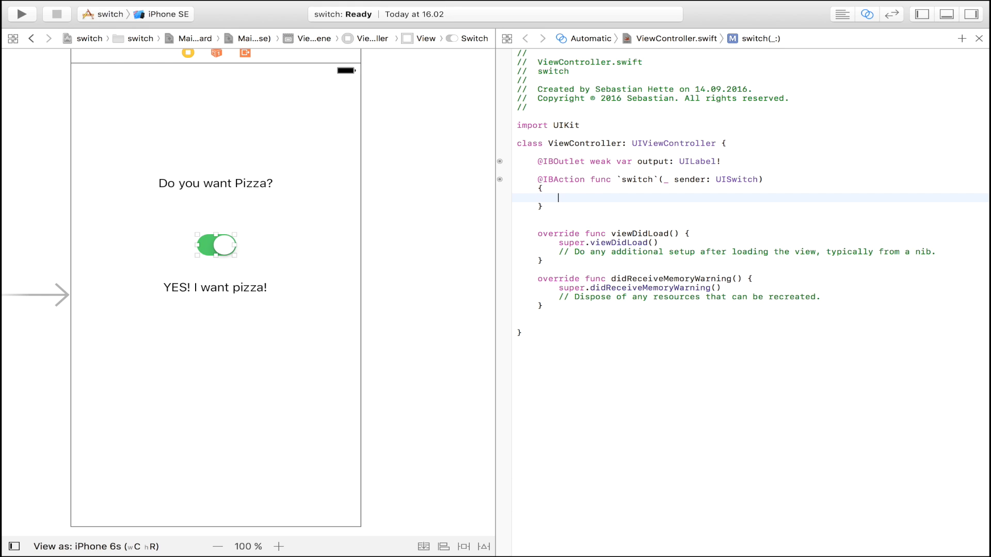
# Write if sender.isOn == true { output.text = "YES! I want pizza!" } and begin an else.
pyautogui.write('if')
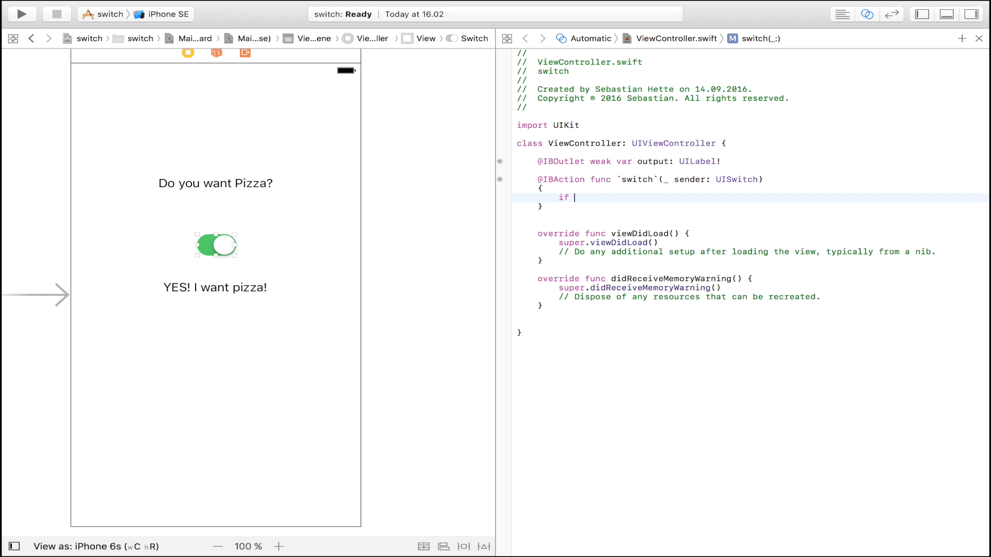
pyautogui.write('(se')
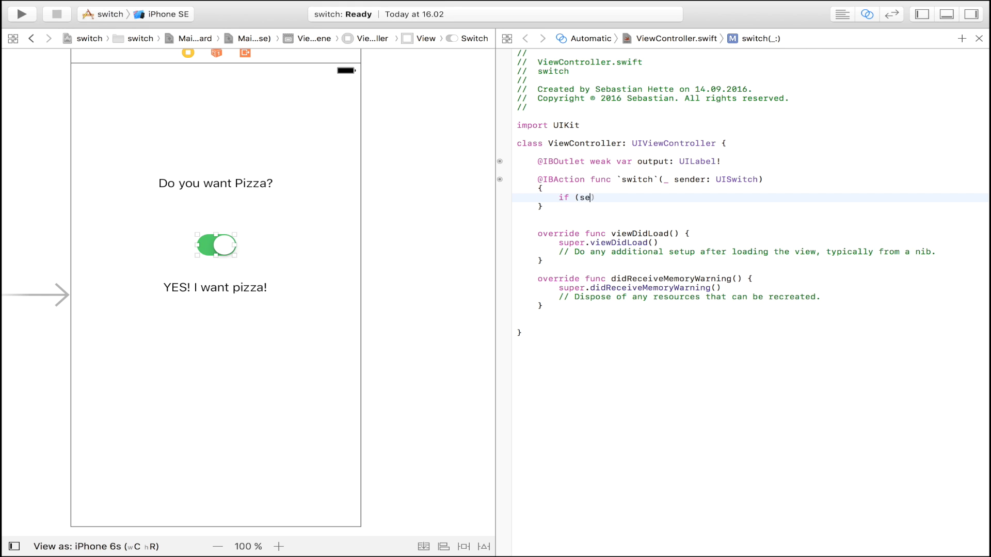
pyautogui.write('nder')
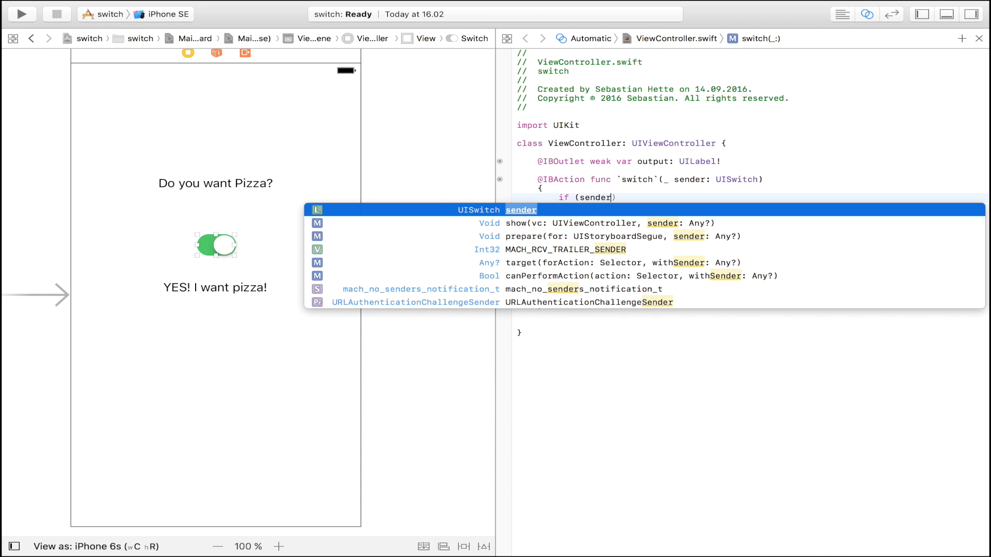
pyautogui.write('.')
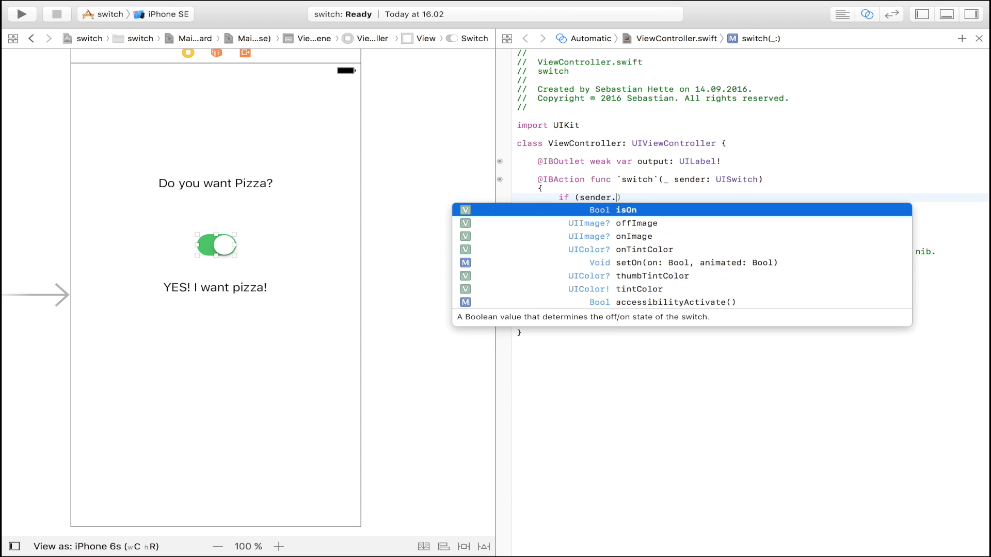
pyautogui.write('isOn == true')
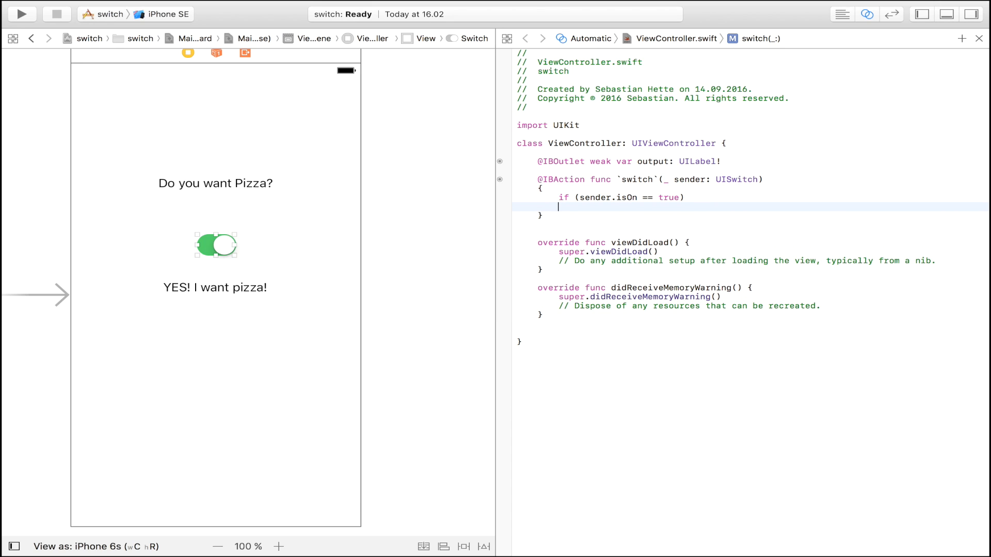
pyautogui.write('{')
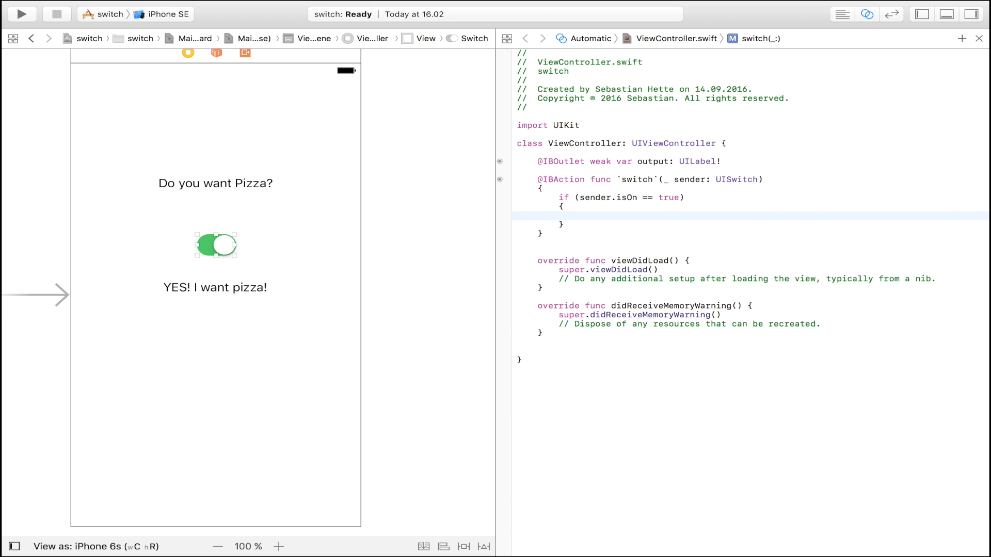
pyautogui.write('output.text =')
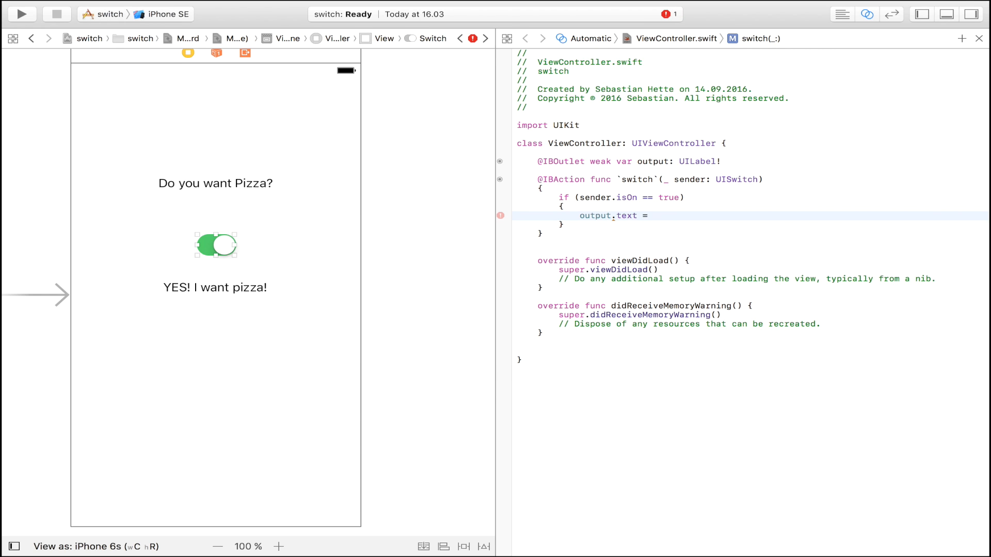
pyautogui.write('"YES"')
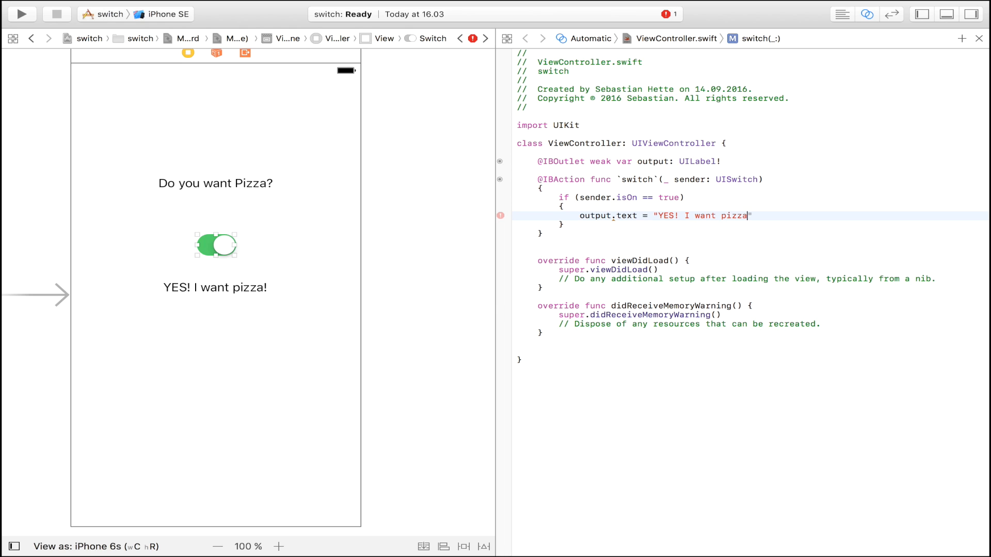
pyautogui.write('!')
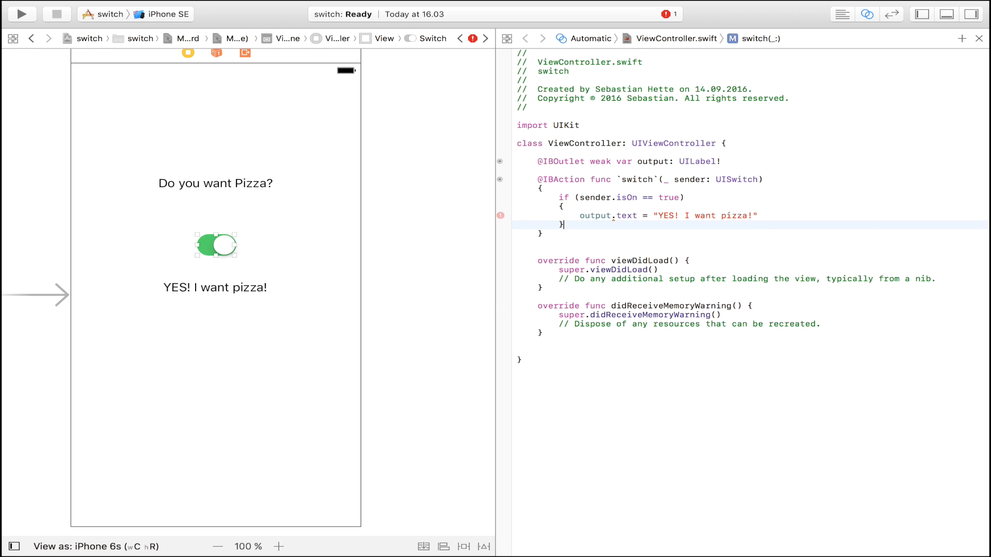
pyautogui.write('else')
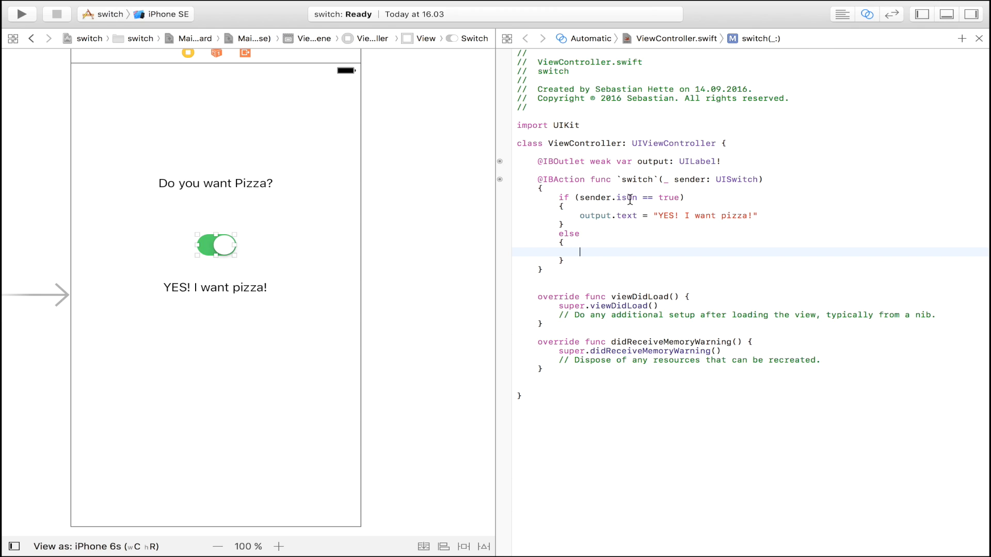
pyautogui.moveTo(631, 262)
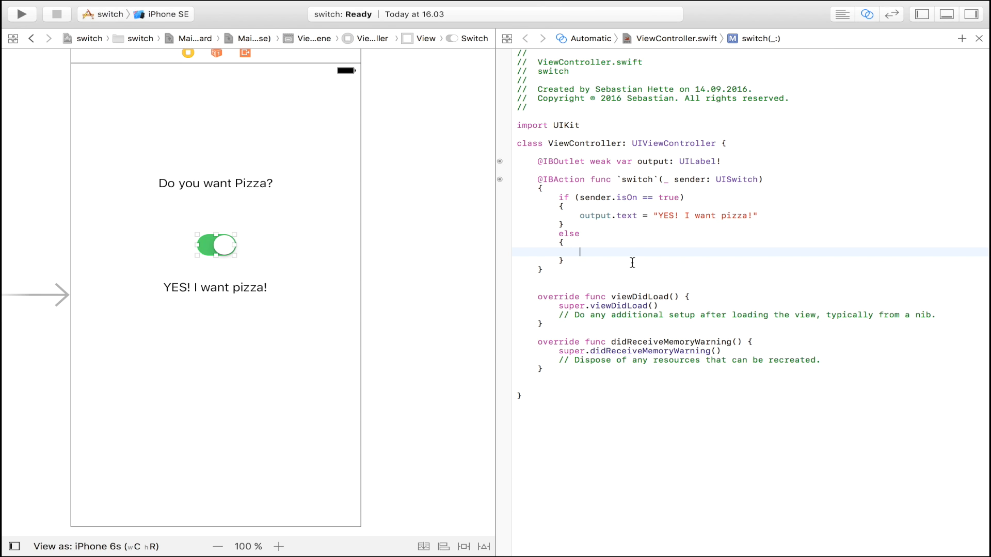
# Make the else branch set output.text to "NO! I don't want pizza!", adding the apostrophe.
pyautogui.write('output.text = "NO! I dont want')
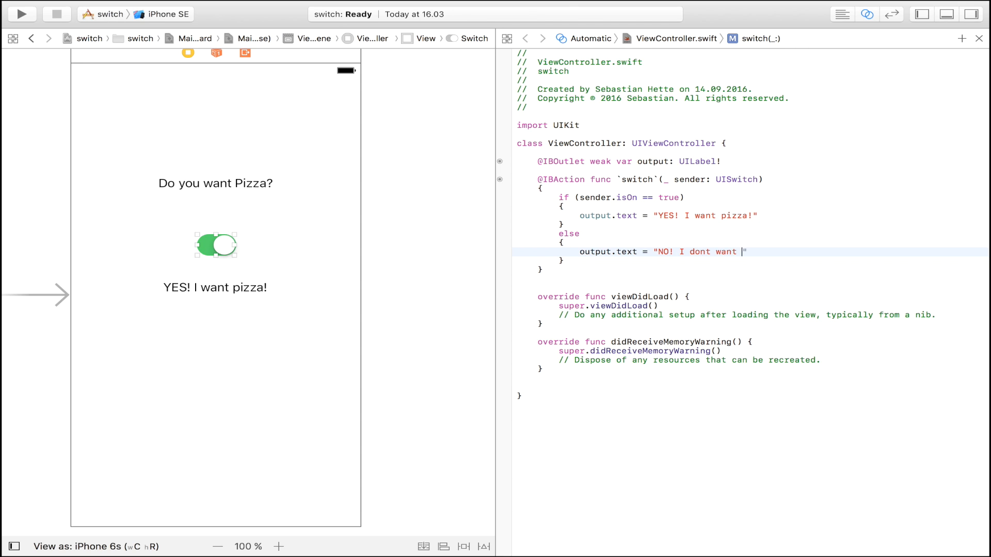
pyautogui.write('pizza!')
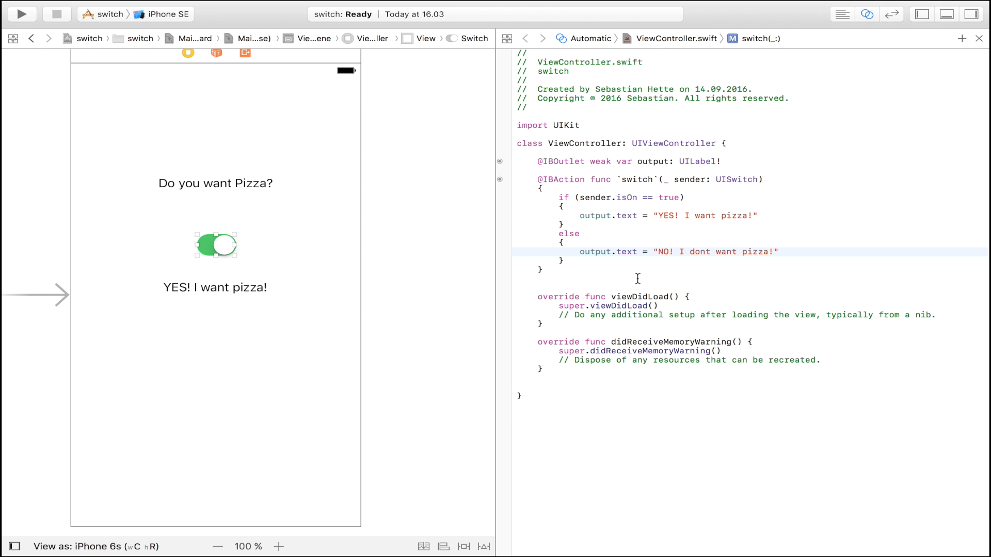
pyautogui.moveTo(648, 217)
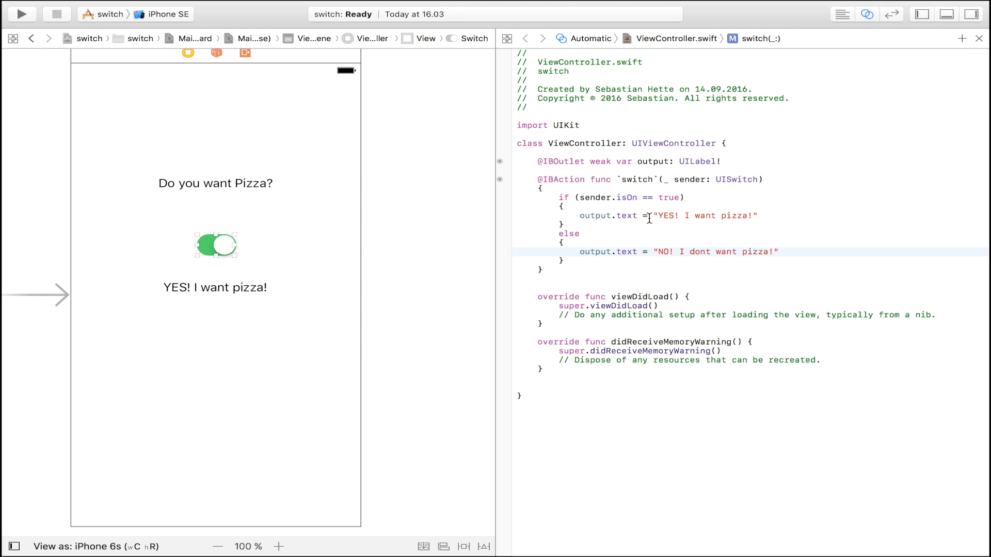
pyautogui.doubleClick(706, 215)
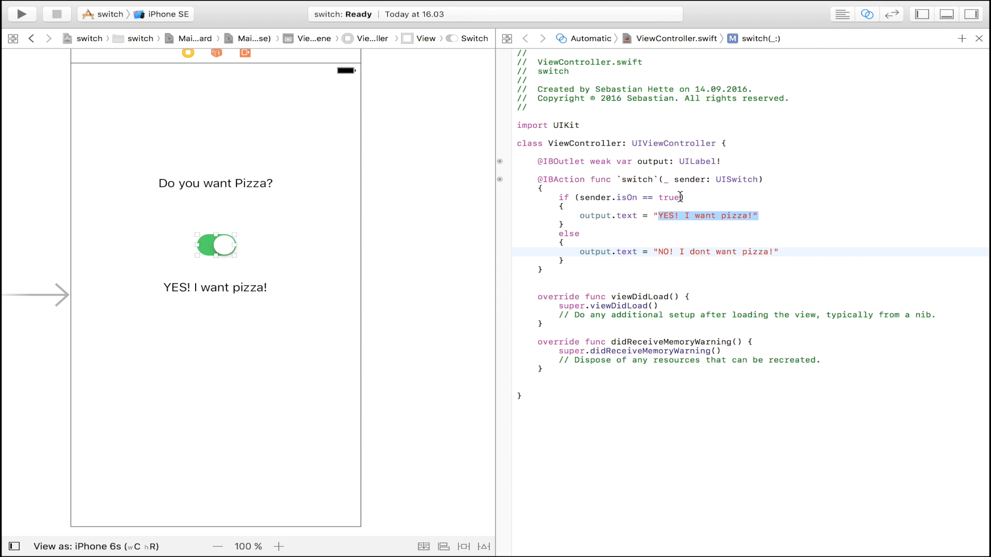
pyautogui.moveTo(438, 254)
pyautogui.write("'")
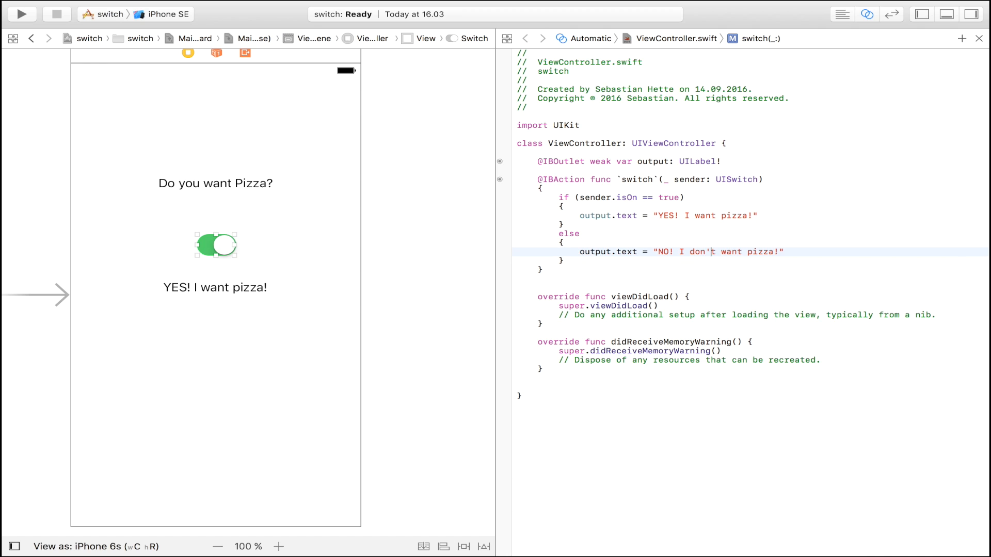
pyautogui.click(20, 14)
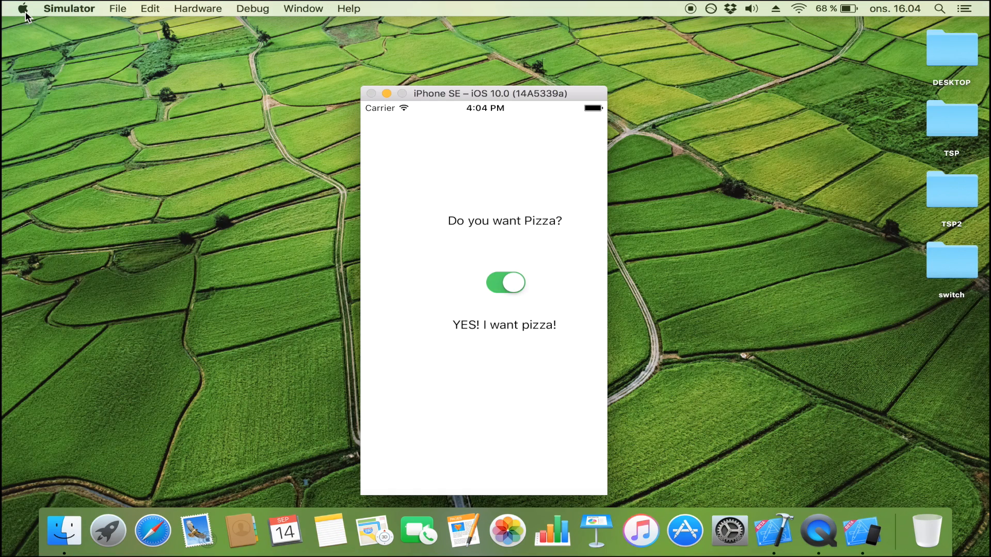
pyautogui.moveTo(502, 287)
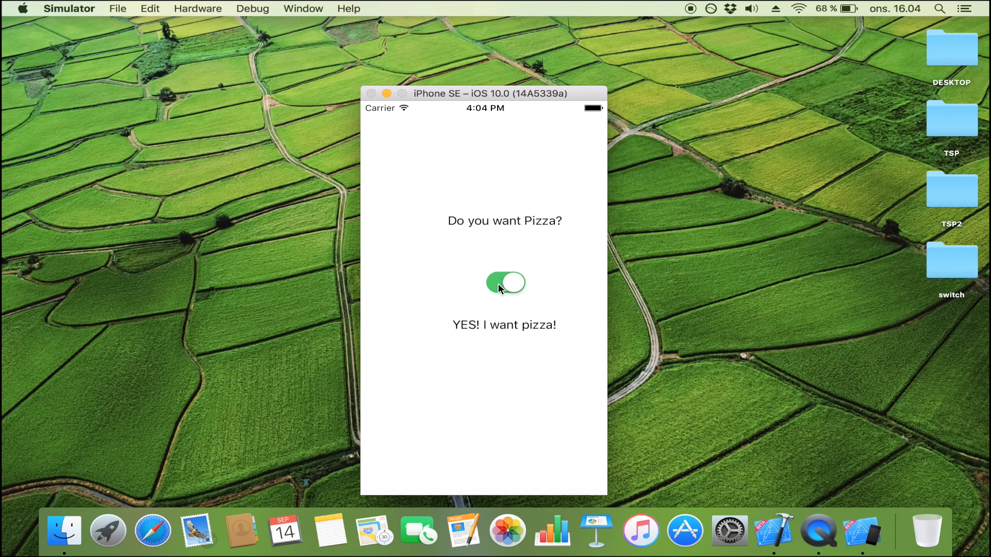
# Toggle the switch off and on, watching the label flip between the NO and YES messages.
pyautogui.click(505, 282)
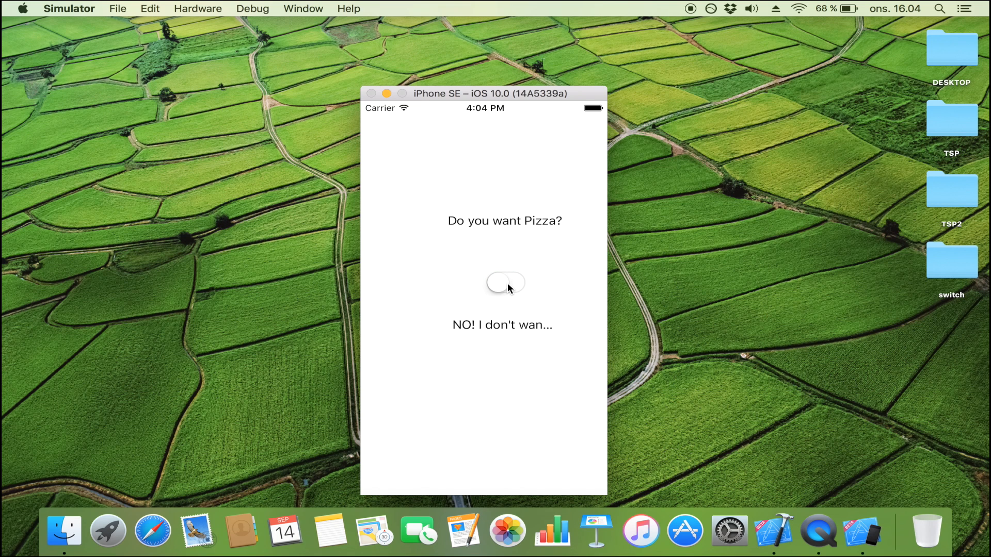
pyautogui.click(505, 282)
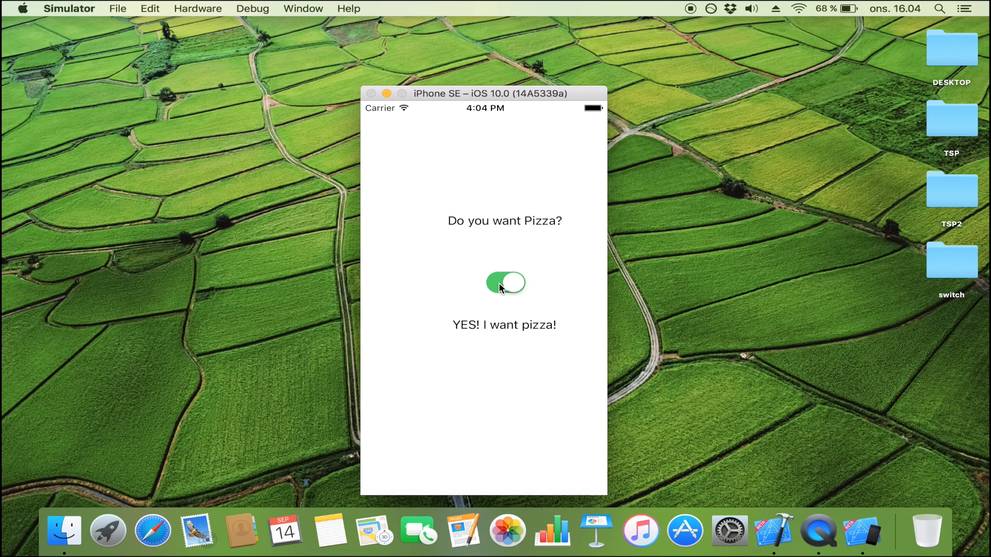
pyautogui.click(504, 283)
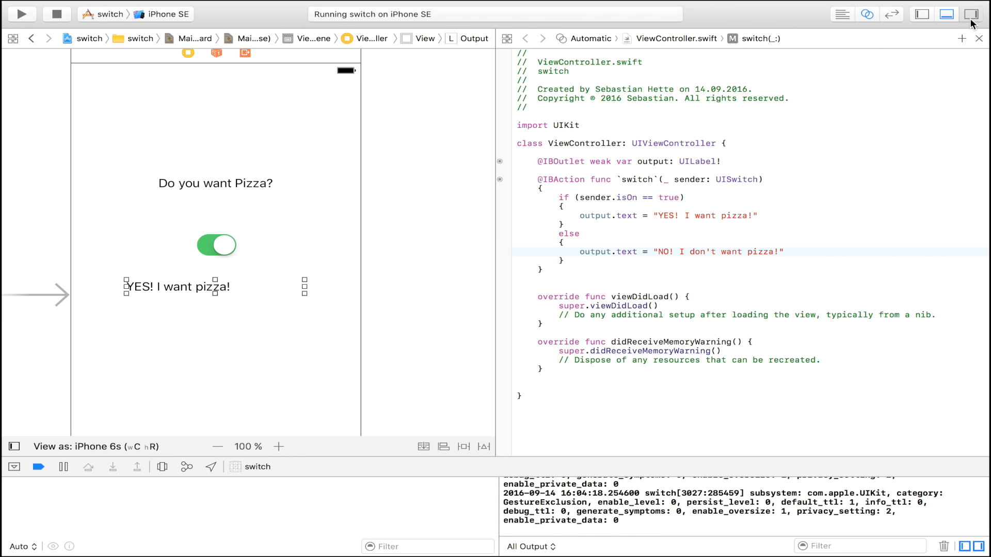
# Show the label's attributes panel from the Xcode toolbar view buttons.
pyautogui.click(971, 13)
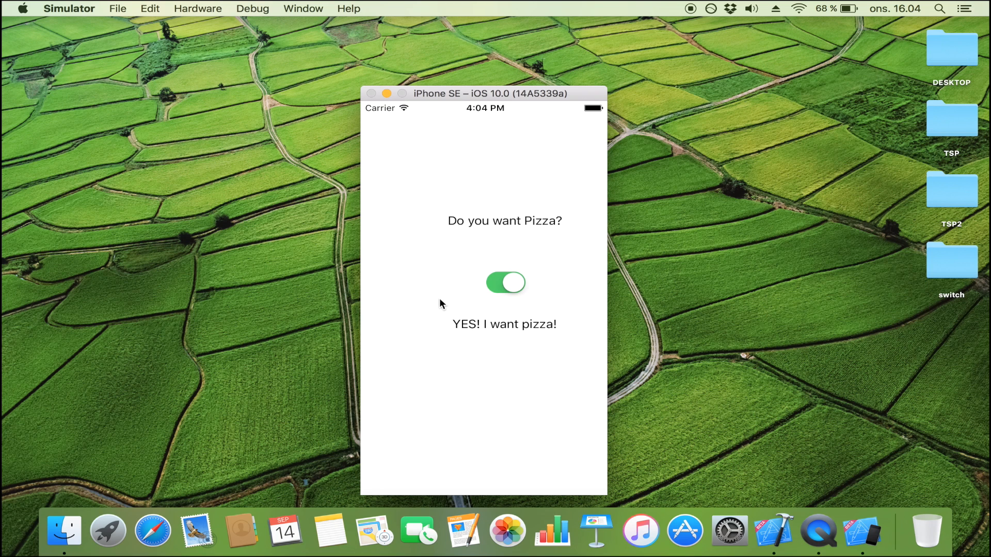
# Toggle the pizza switch off and on repeatedly, checking 'NO! I don't want pizza!' appears in full.
pyautogui.click(505, 282)
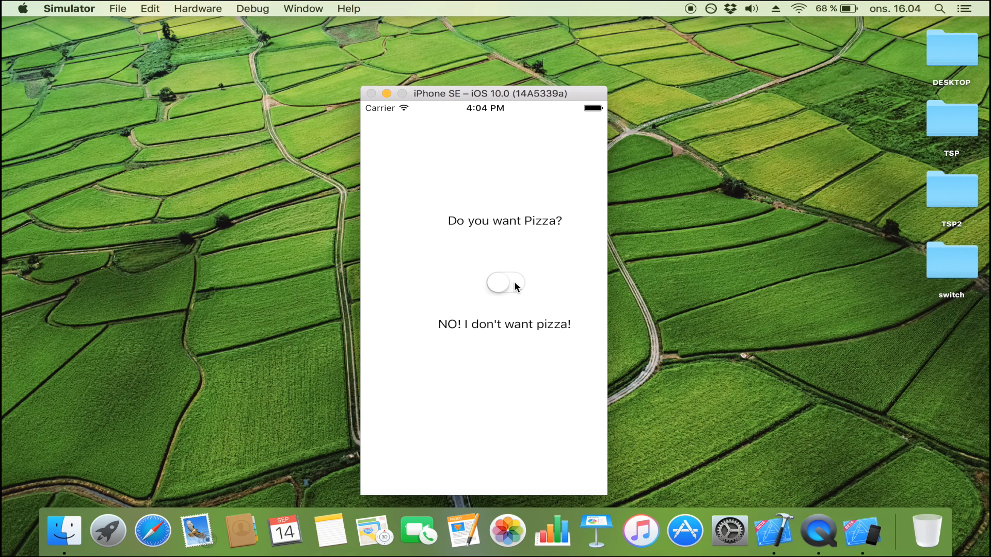
pyautogui.click(505, 283)
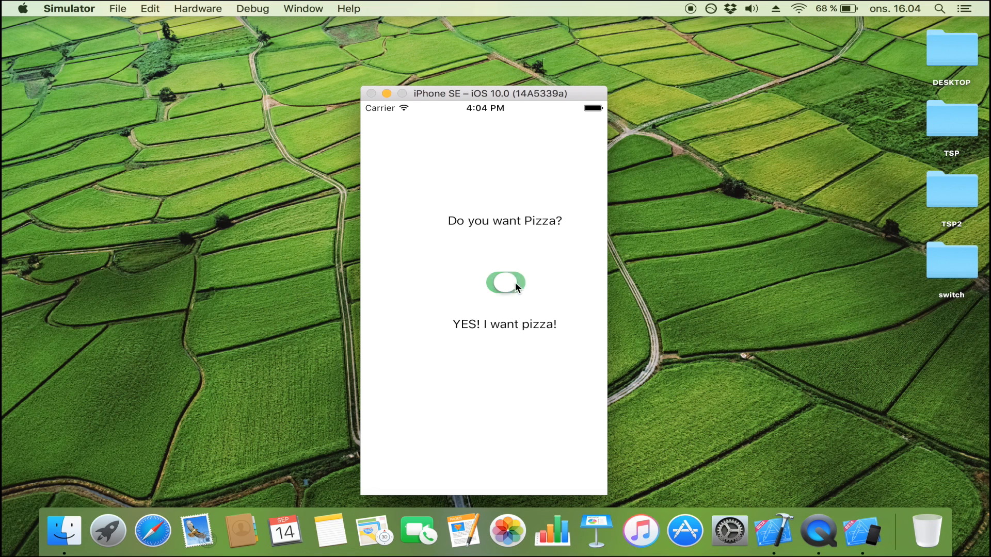
pyautogui.click(505, 282)
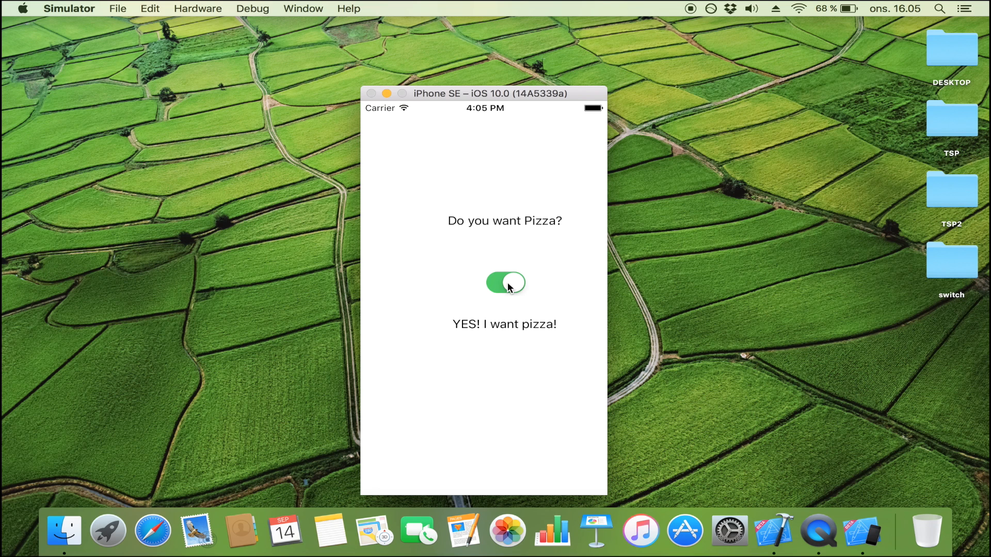
pyautogui.click(504, 282)
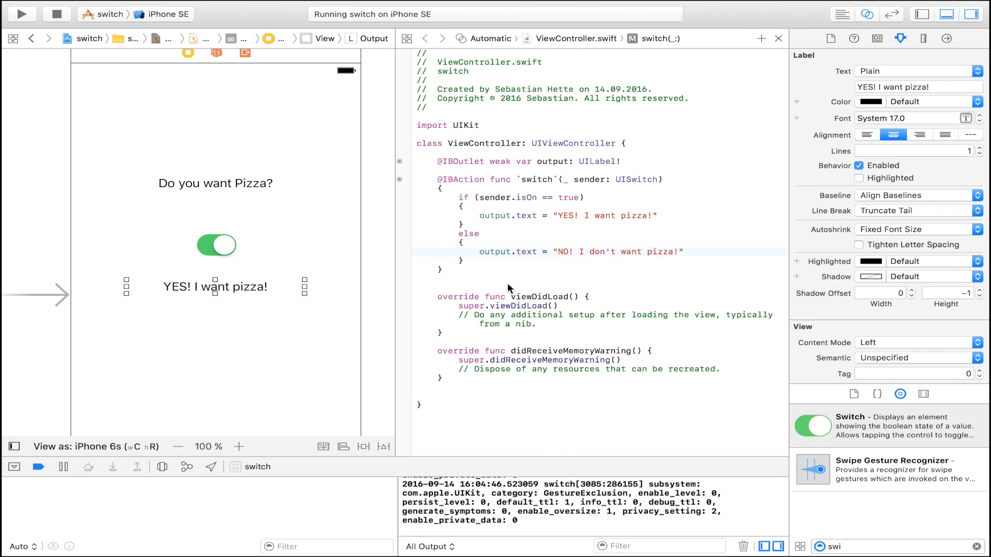
pyautogui.moveTo(363, 242)
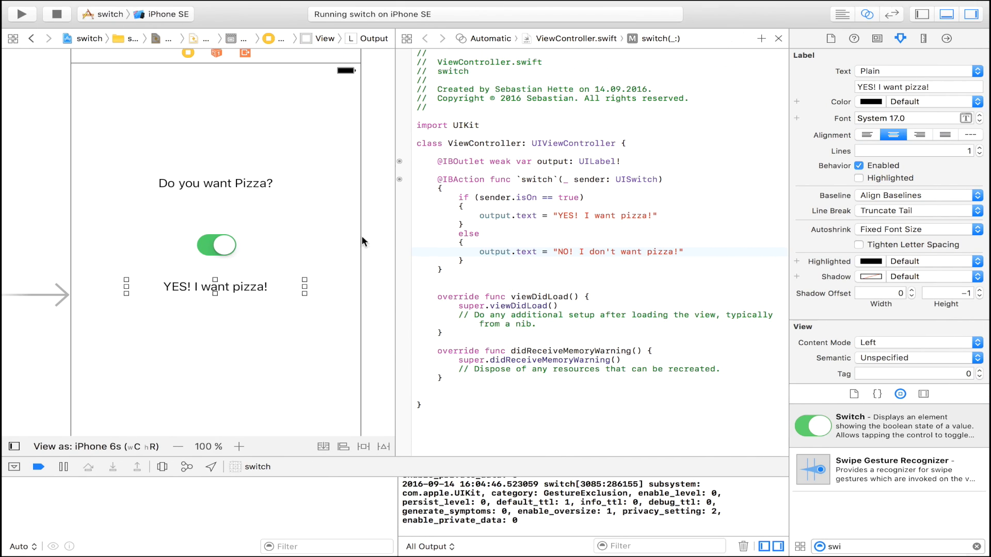